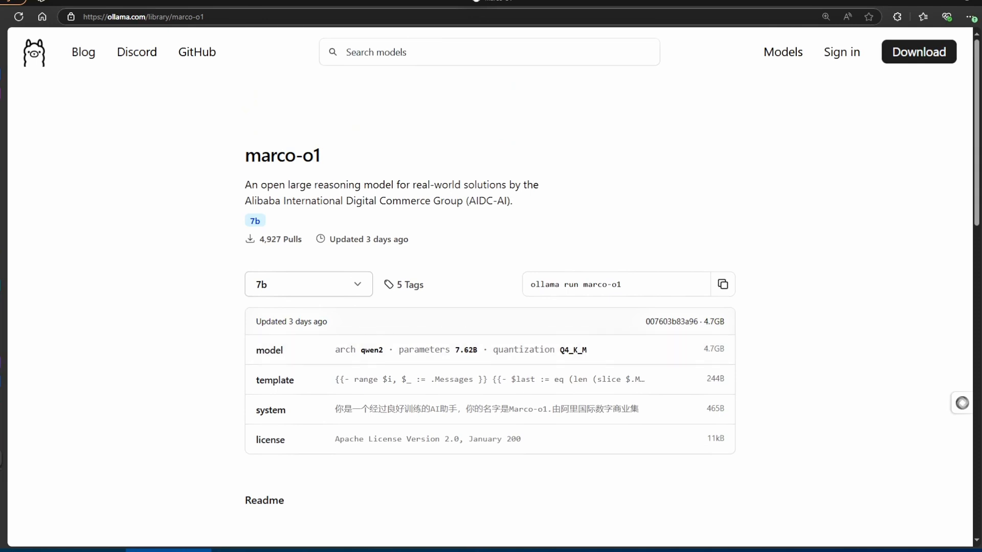
- Browse the marco-o1 library page on ollama.com, then launch a new Command Prompt window
click(722, 284)
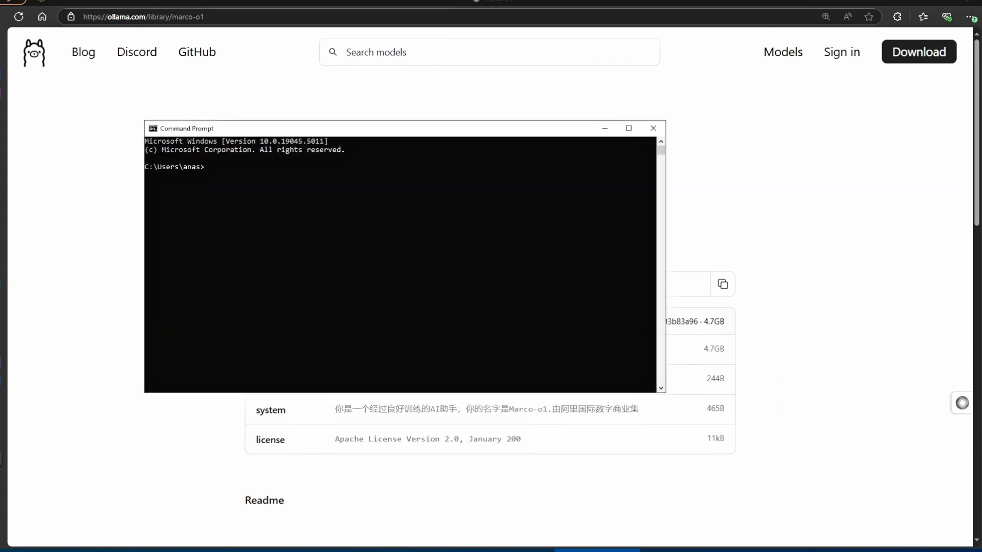
- Run 'ollama run marco-o1', send 'hi', then request 'create a snake game' and scroll the output
text(ollama run marco-o1)
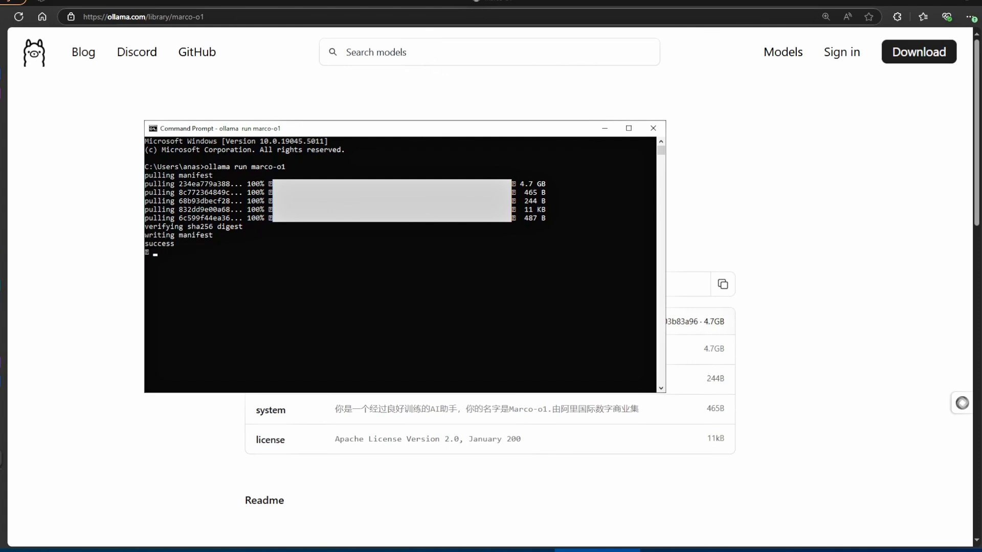
text(hi)
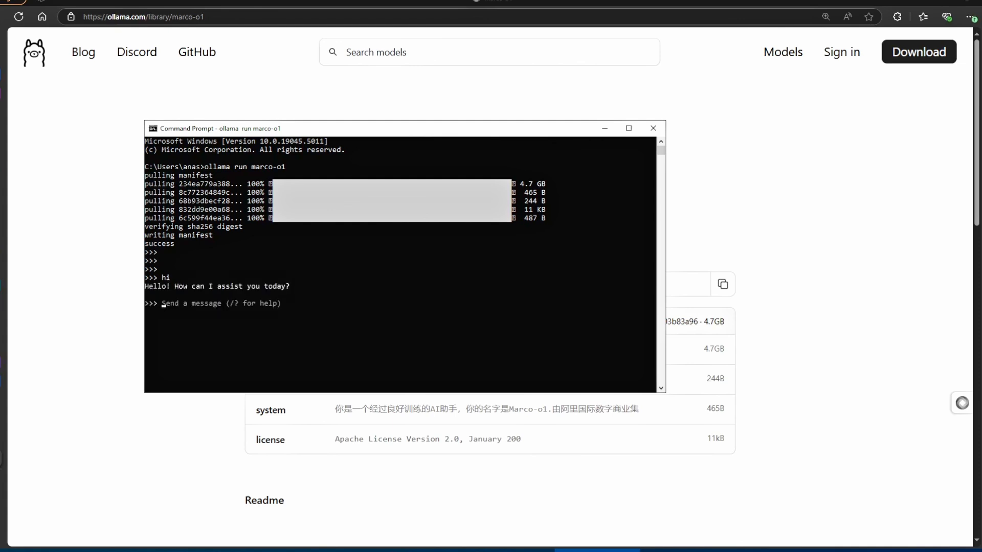
text(create a snake game)
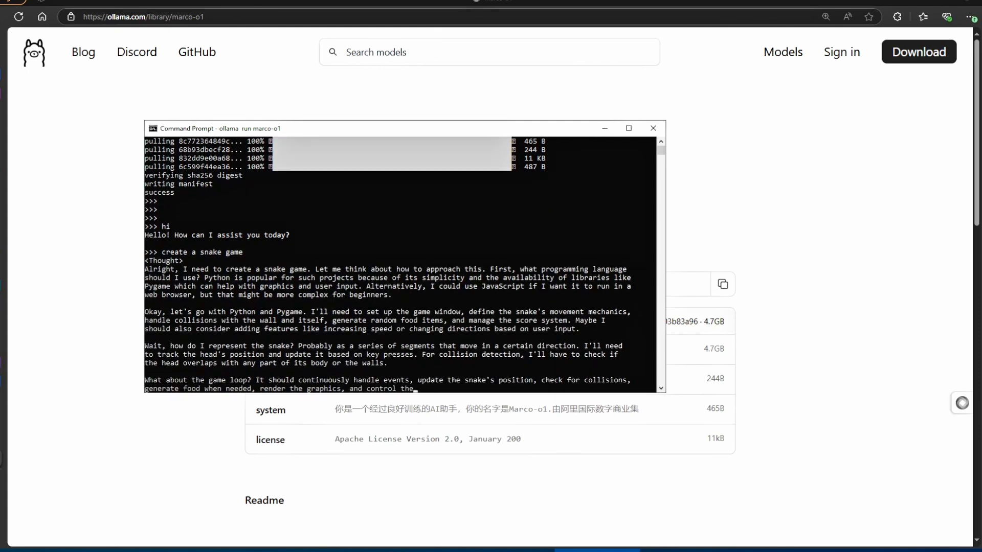
scroll(down, 3)
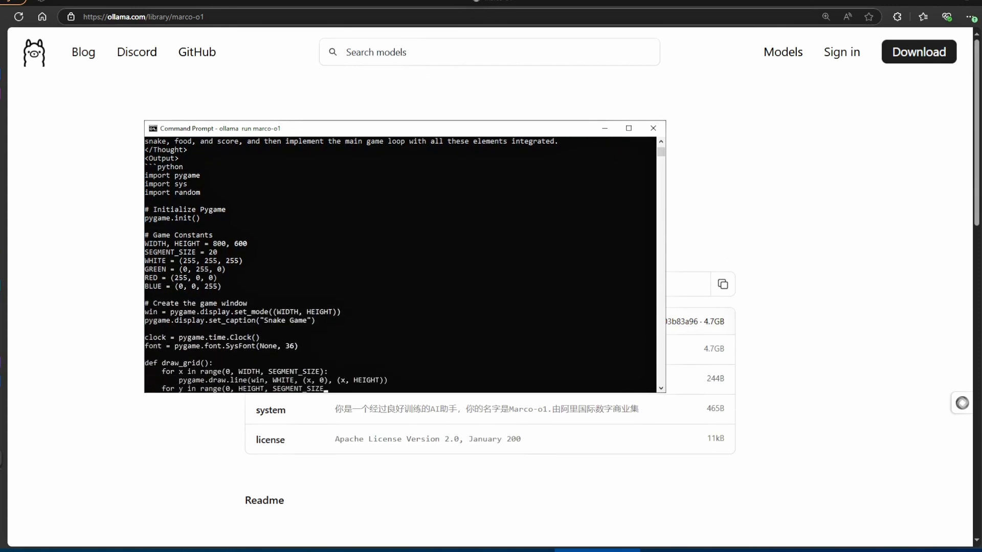
scroll(down, 3)
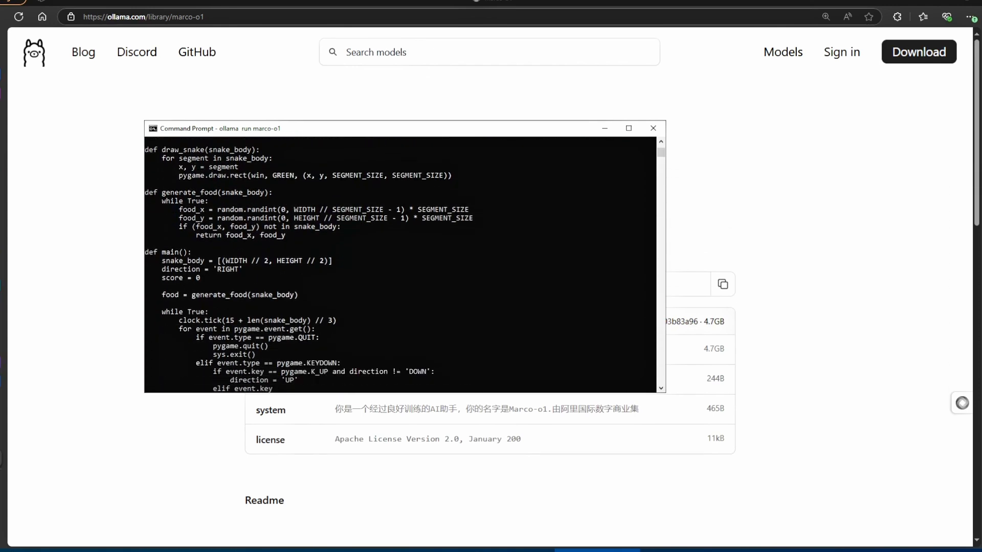
scroll(down, 3)
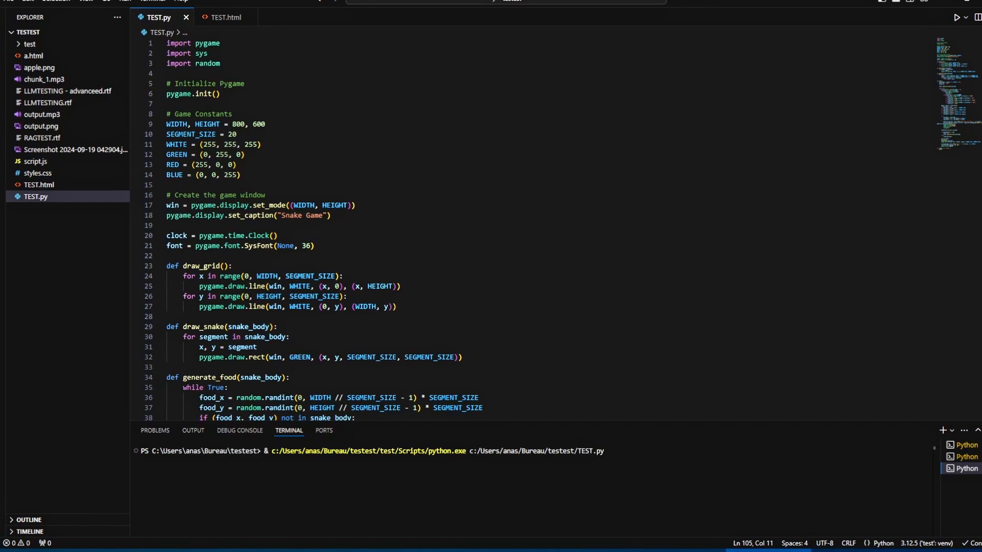
- Run the snake game code in TEST.py with Run Python File
click(956, 17)
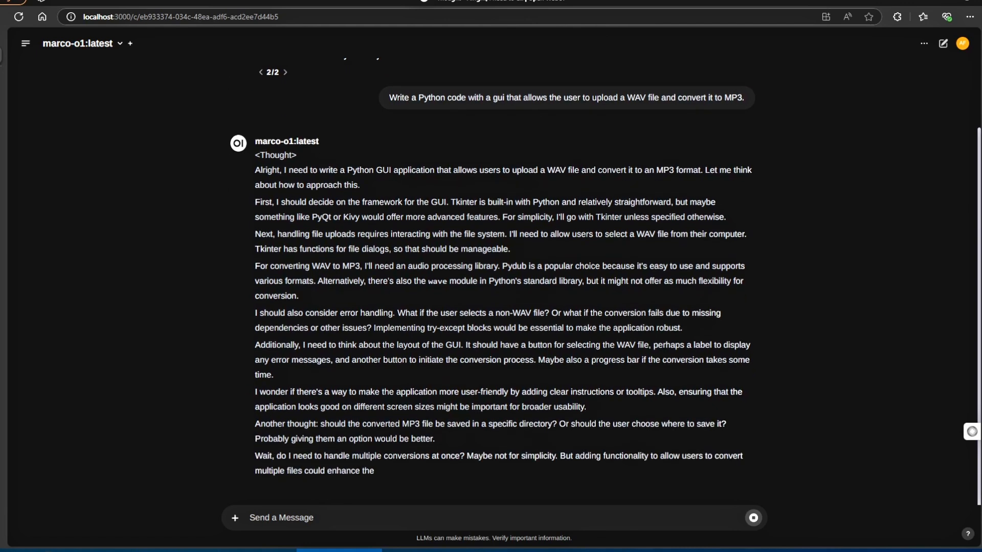
- Scroll through marco-o1's Python GUI code for the WAV-to-MP3 converter
scroll(down, 3)
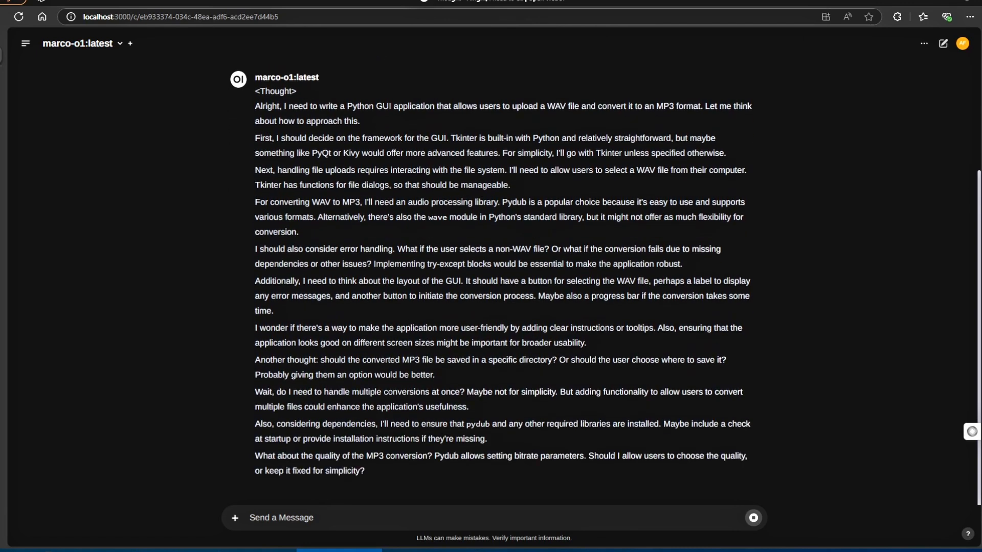
scroll(down, 3)
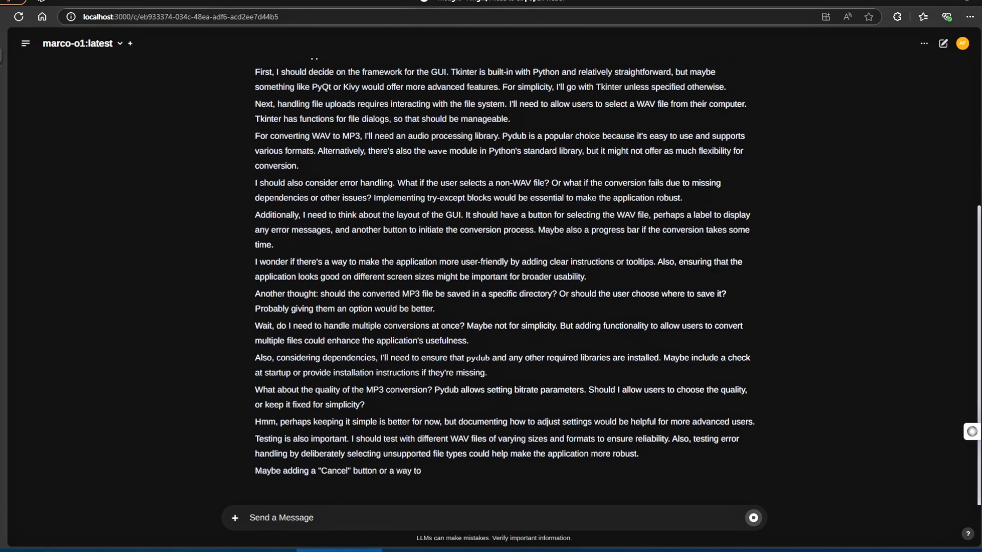
scroll(down, 3)
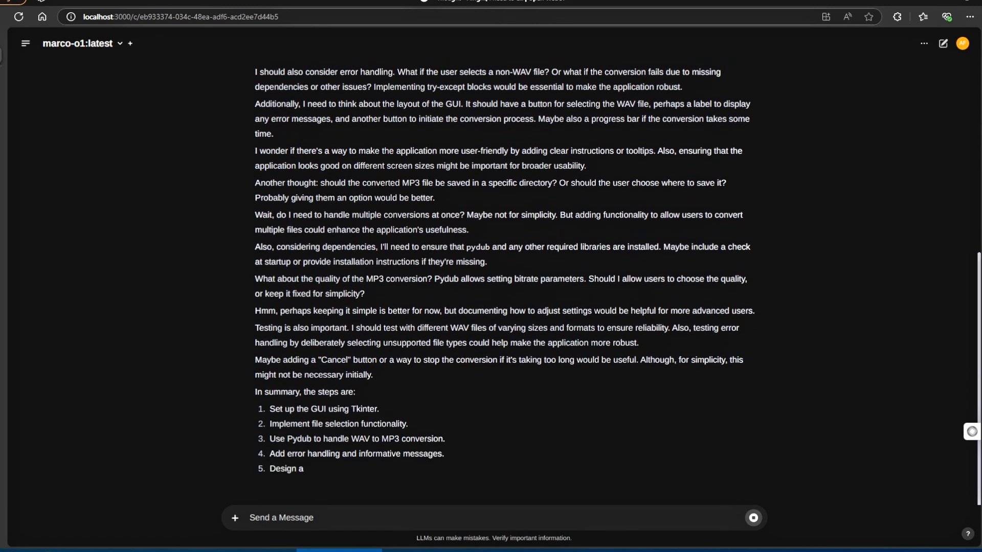
scroll(down, 3)
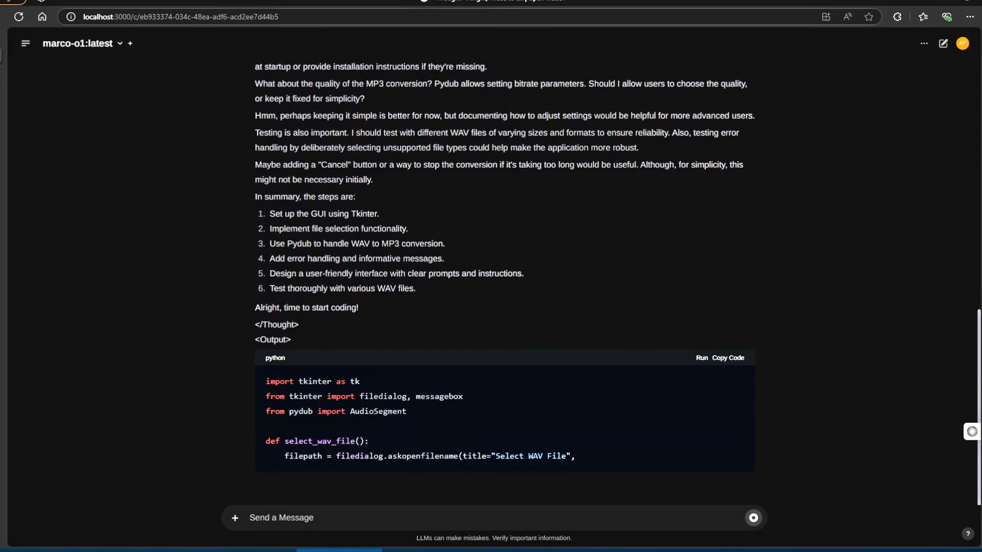
scroll(down, 3)
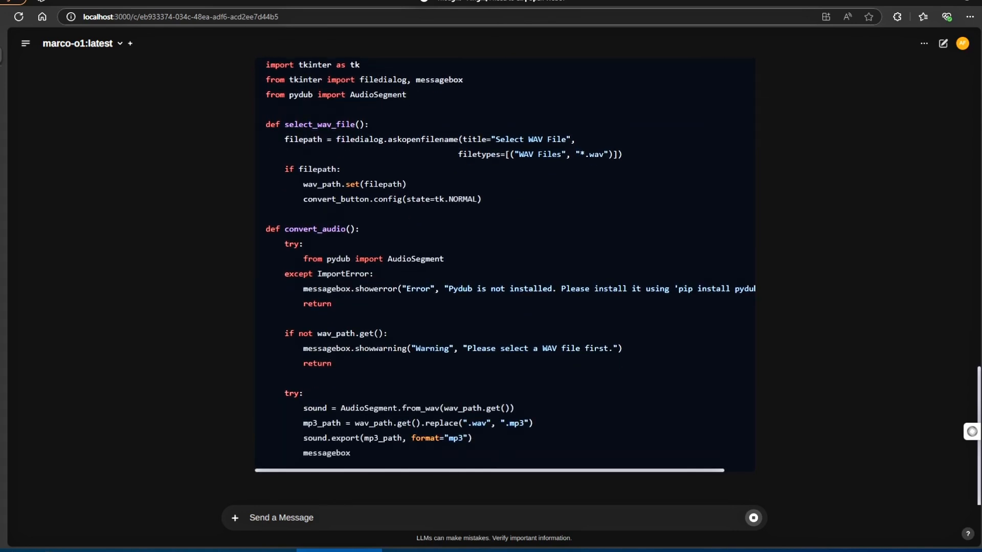
scroll(down, 3)
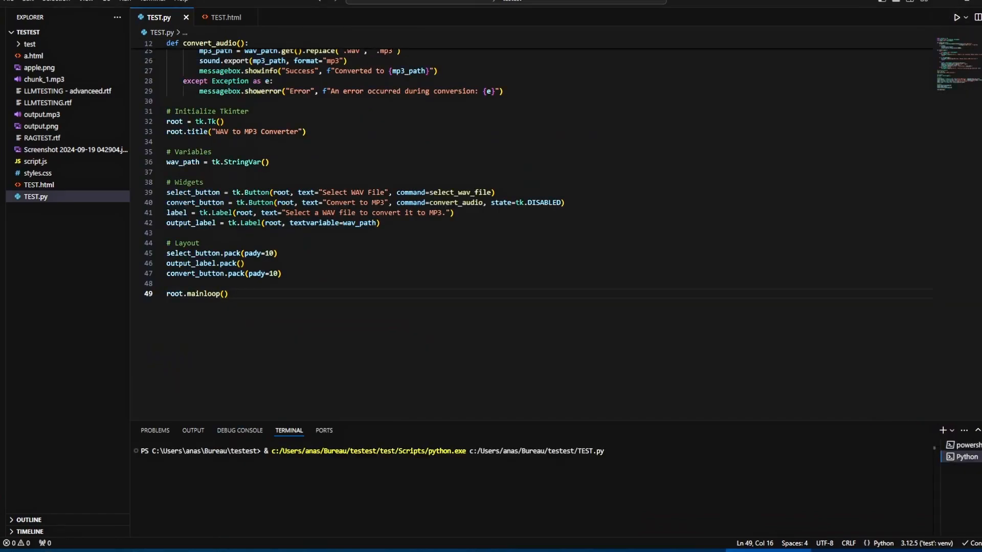
- Launch the WAV to MP3 converter, convert the chosen WAV file, and dismiss the success message
click(956, 17)
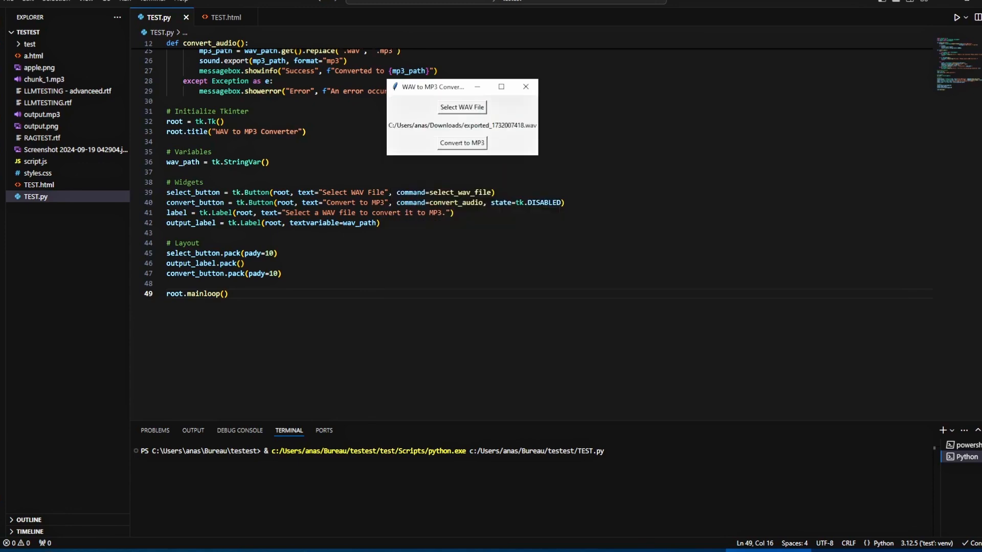
click(461, 143)
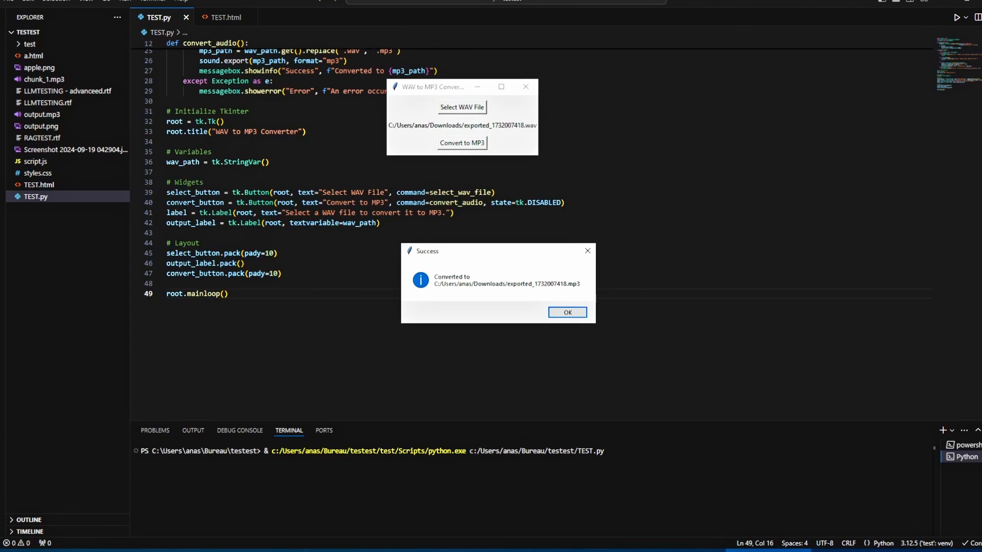
click(566, 312)
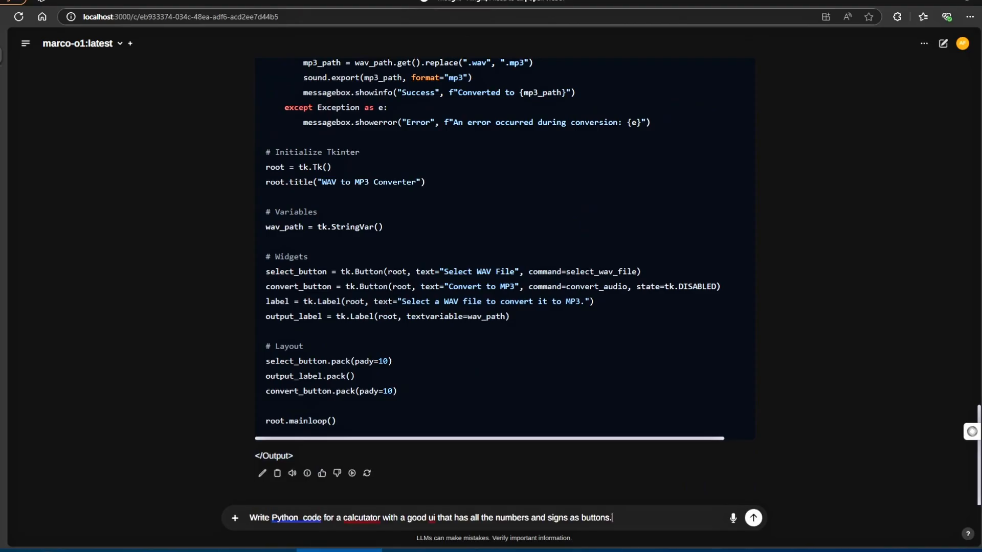
- Send the calculator prompt to marco-o1 and scroll through the generated Tkinter code
click(752, 518)
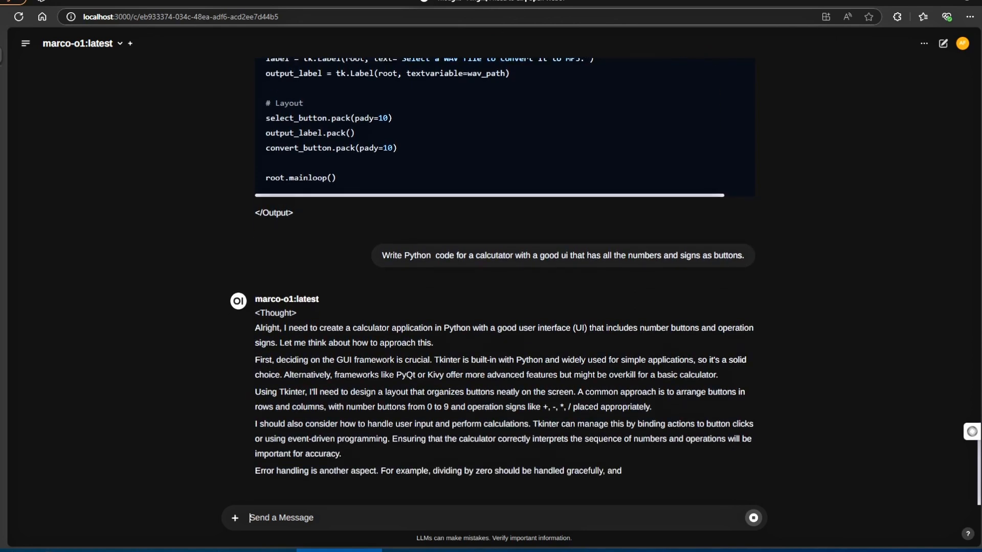
scroll(down, 3)
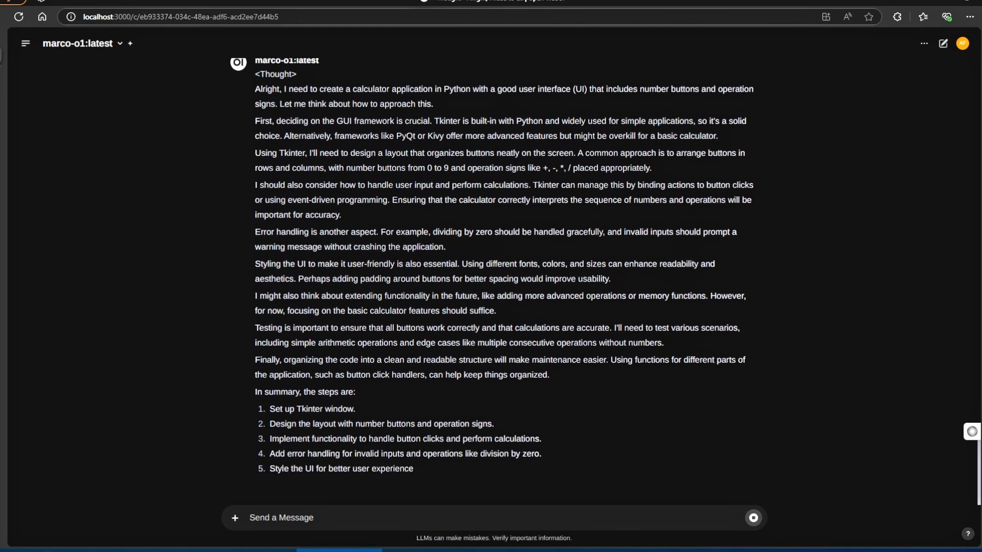
scroll(down, 3)
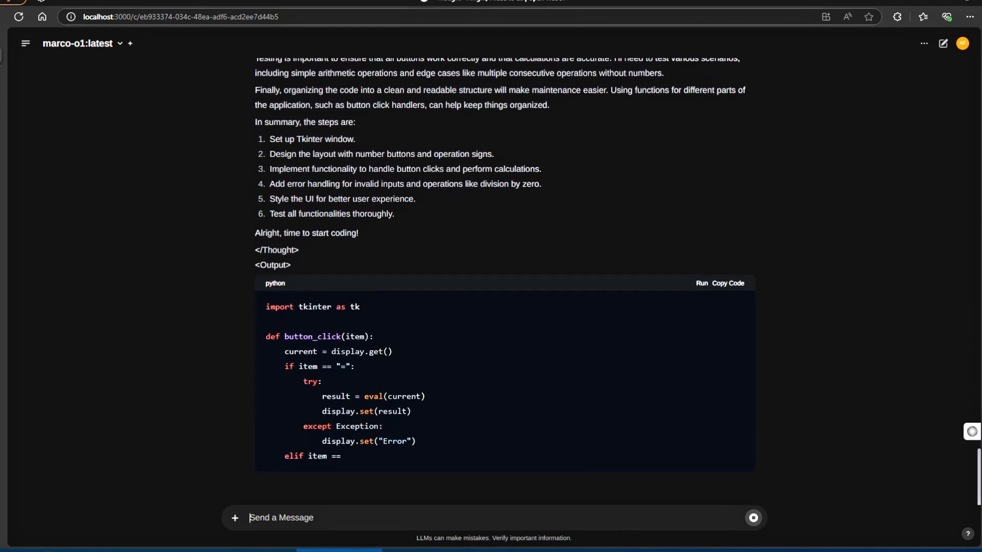
scroll(down, 3)
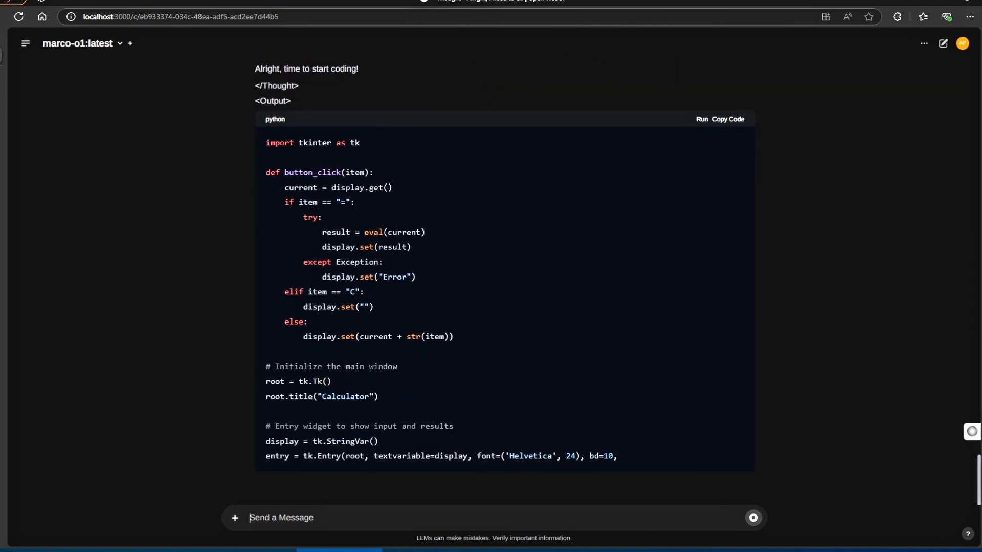
scroll(down, 3)
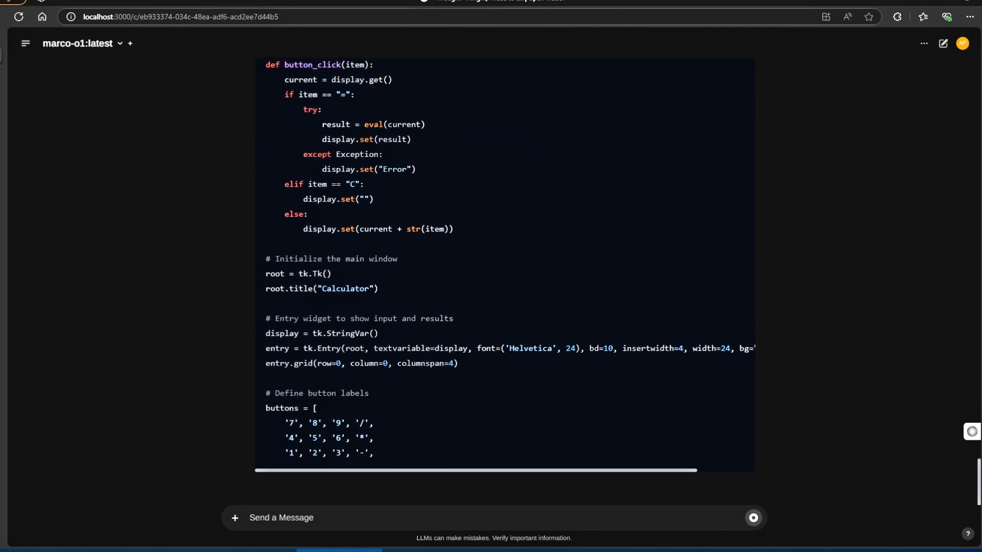
scroll(down, 3)
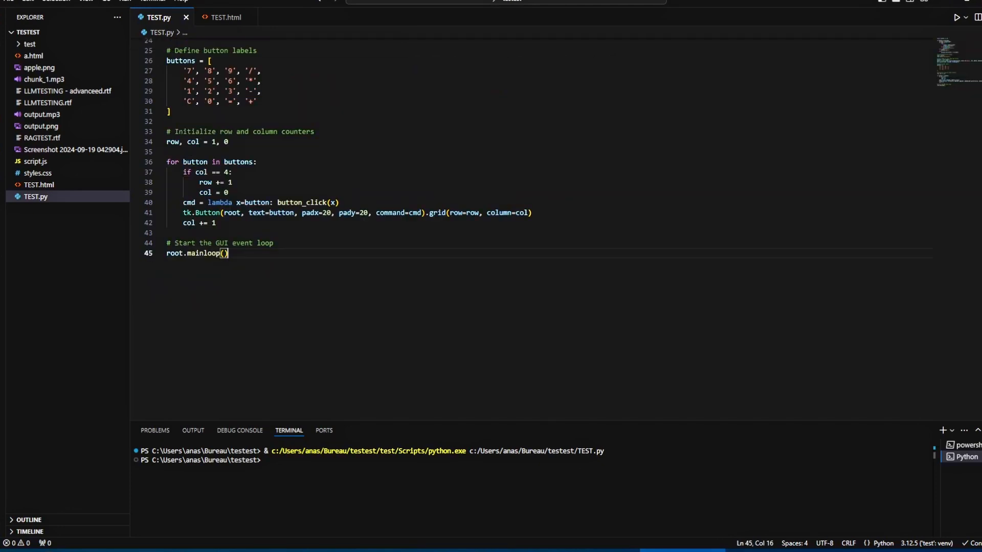
- Launch the calculator from TEST.py and press its buttons to compute a result
click(956, 17)
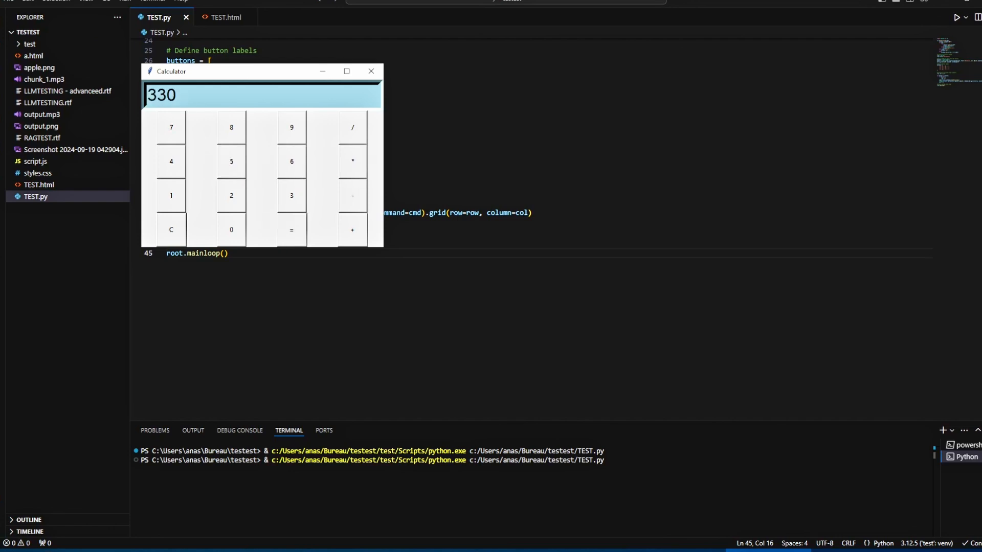
click(170, 230)
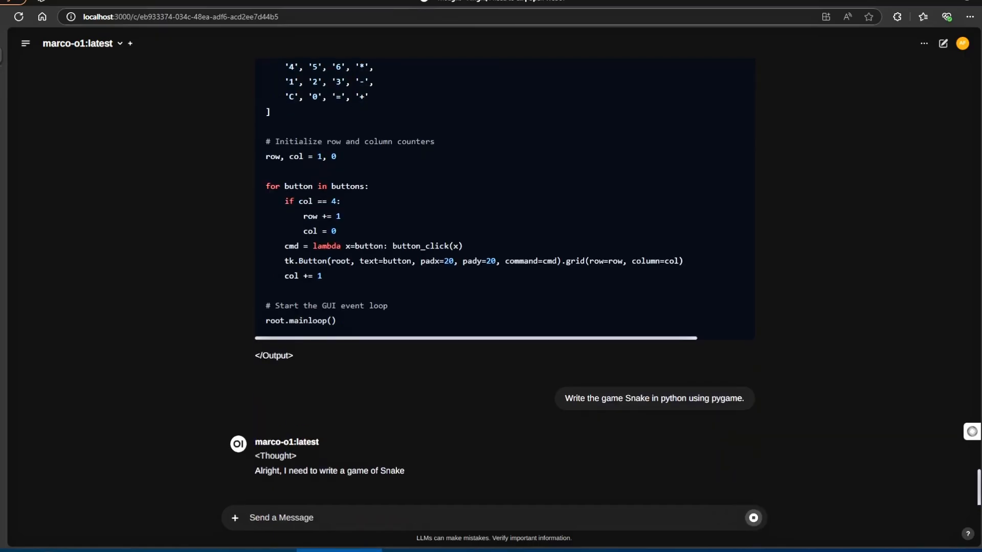
- Scroll through marco-o1's Pygame Snake code response
scroll(down, 3)
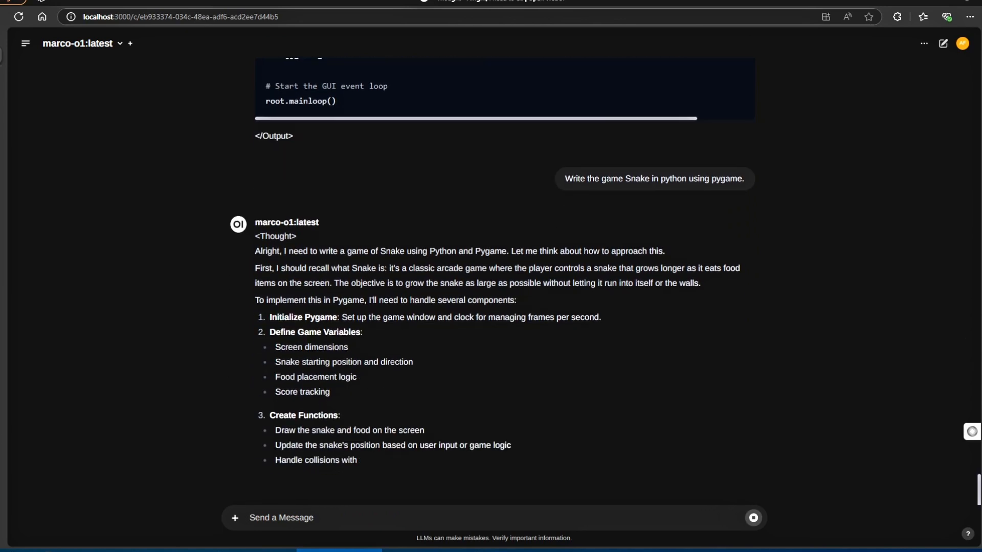
scroll(down, 3)
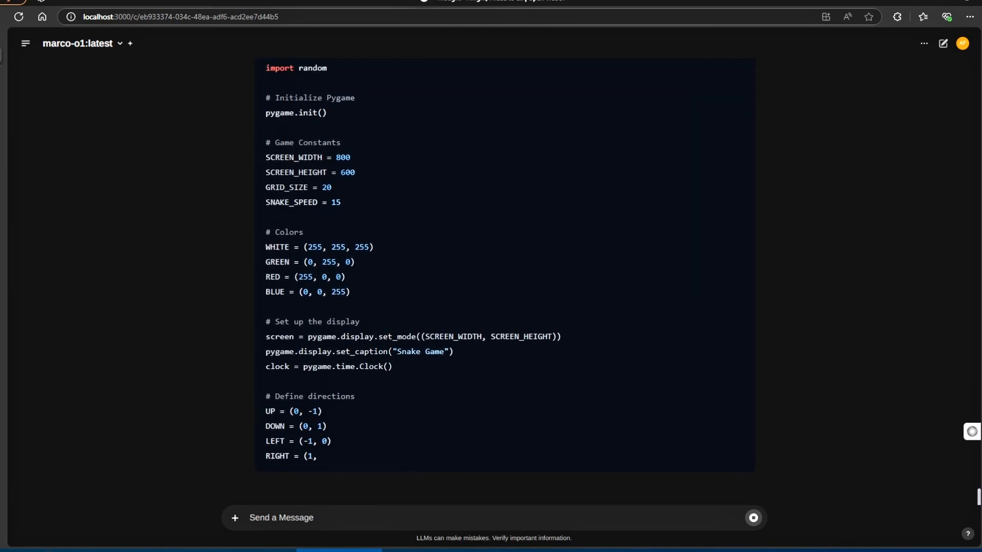
scroll(down, 3)
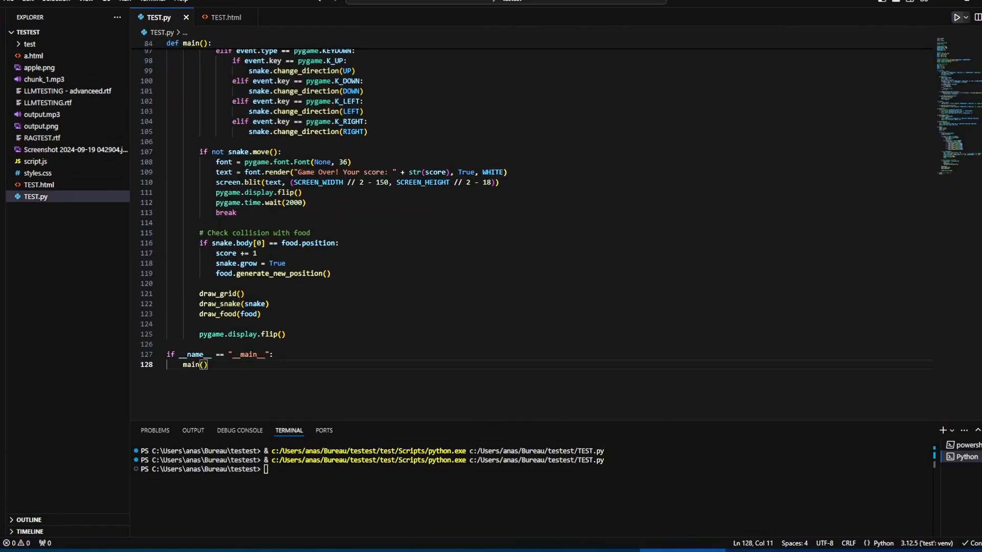
- Run the Snake game from TEST.py, play to Game Over with score 5, then close it
click(959, 17)
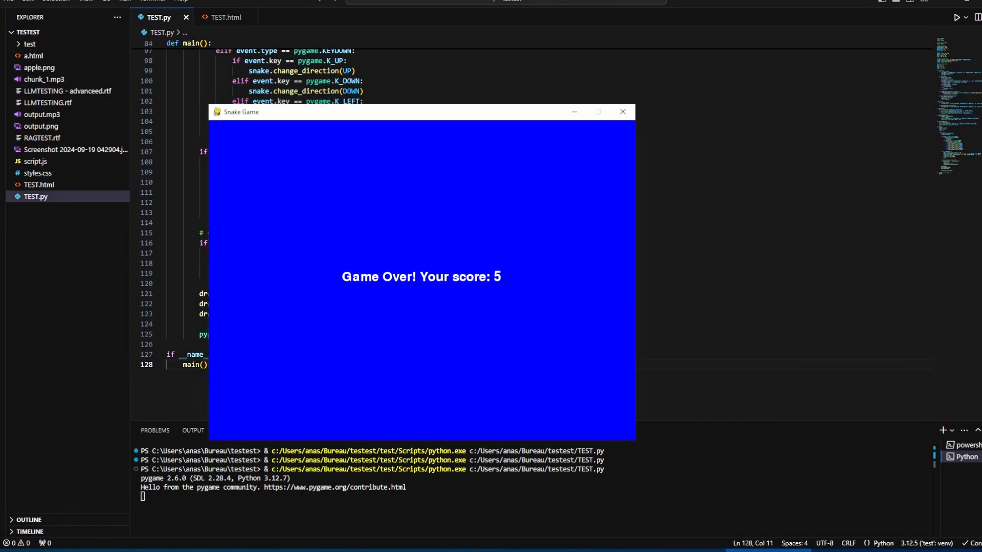
click(621, 111)
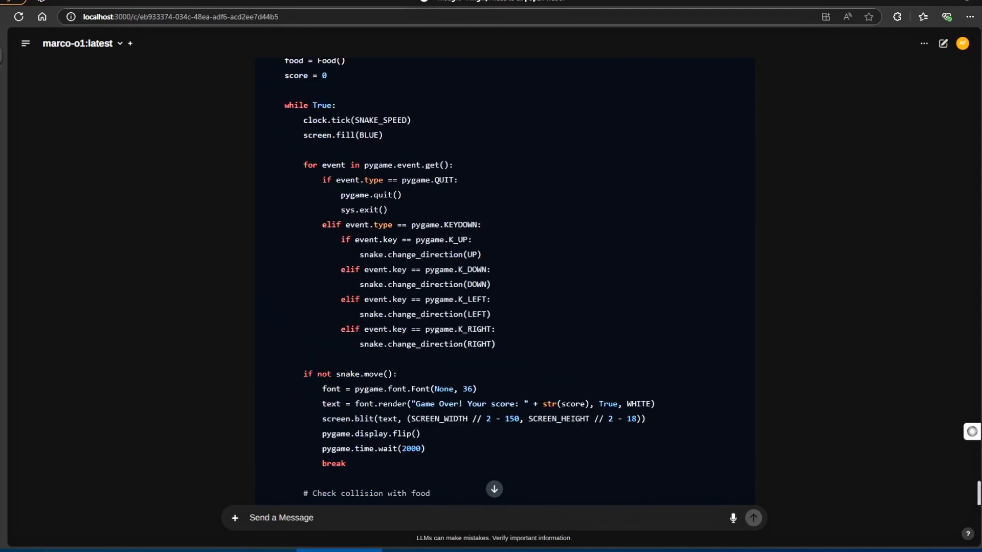
- Read the three-weighings answer and type the John and Mark ball, basket and box puzzle
scroll(down, 3)
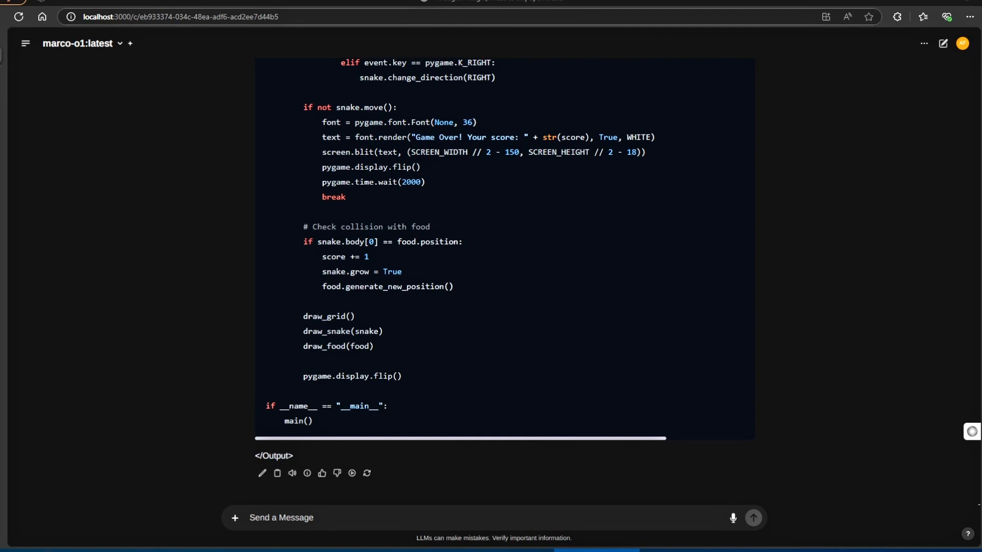
right_click(281, 517)
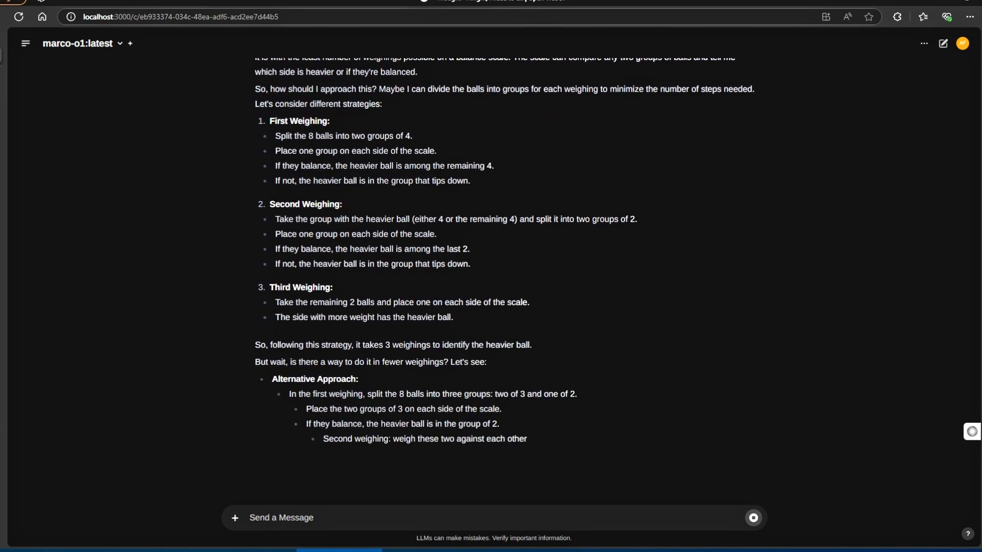
scroll(down, 3)
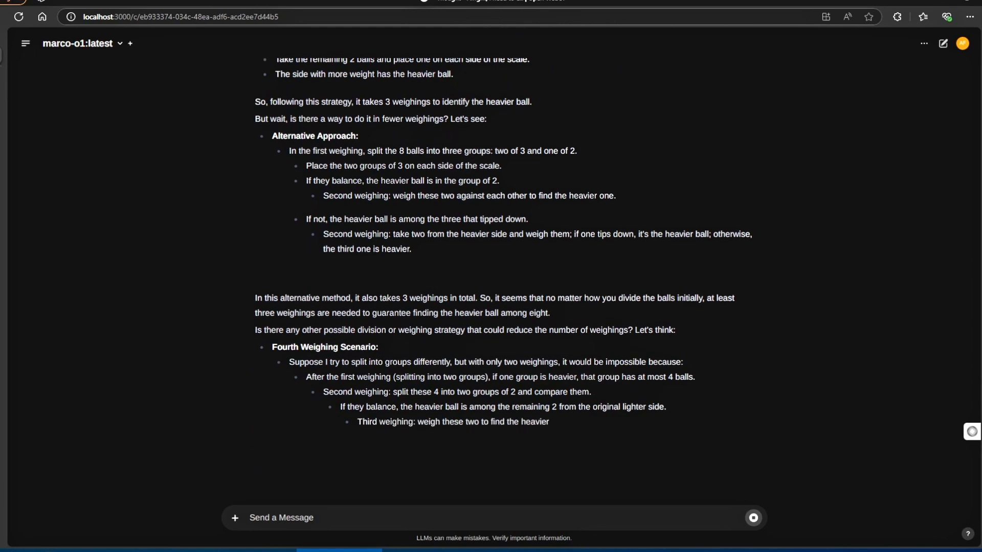
scroll(down, 3)
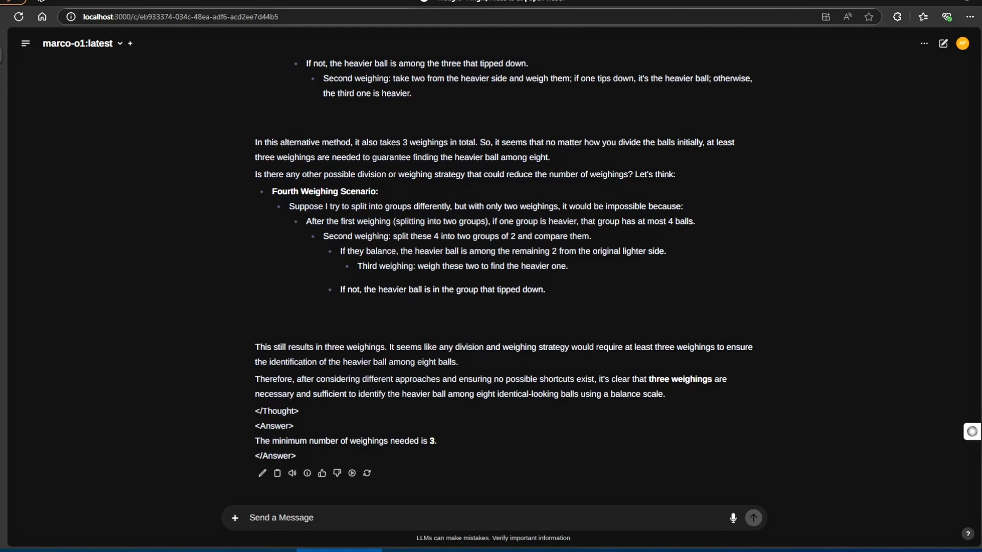
text(John and Mark are in a room with a ball, a basket, and a box. John puts the ball in the box then leaves for work. Mark takes he ball from the box and puts it in the basket, then leaves for school. They both come back later in the day. where do they think the ball is?)
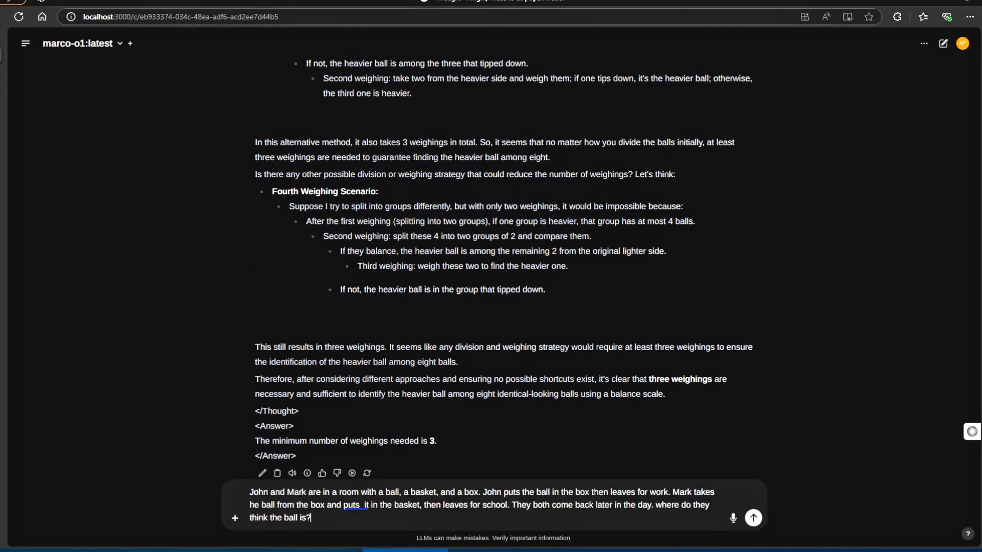
- Send the John and Mark ball-in-box puzzle and scroll through marco-o1's reply
click(752, 517)
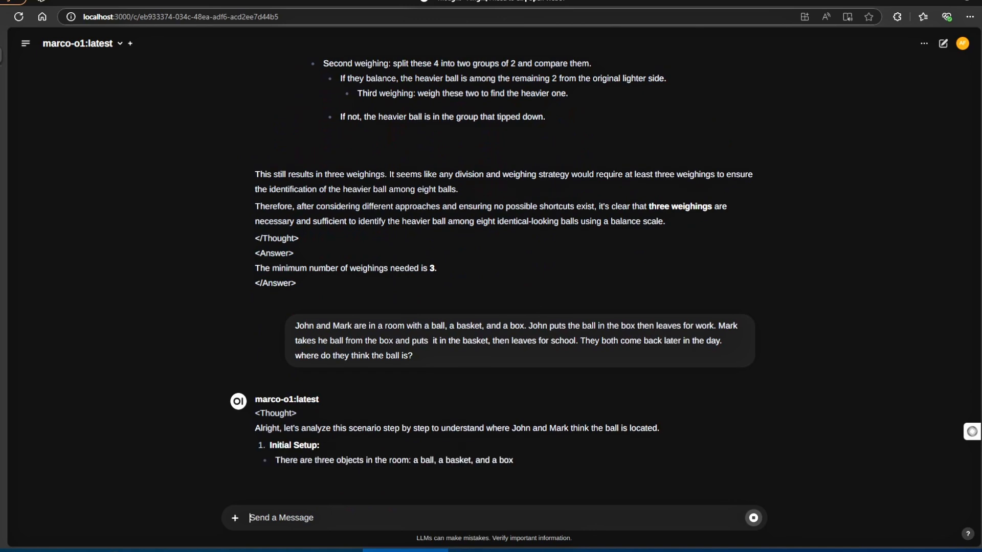
scroll(down, 3)
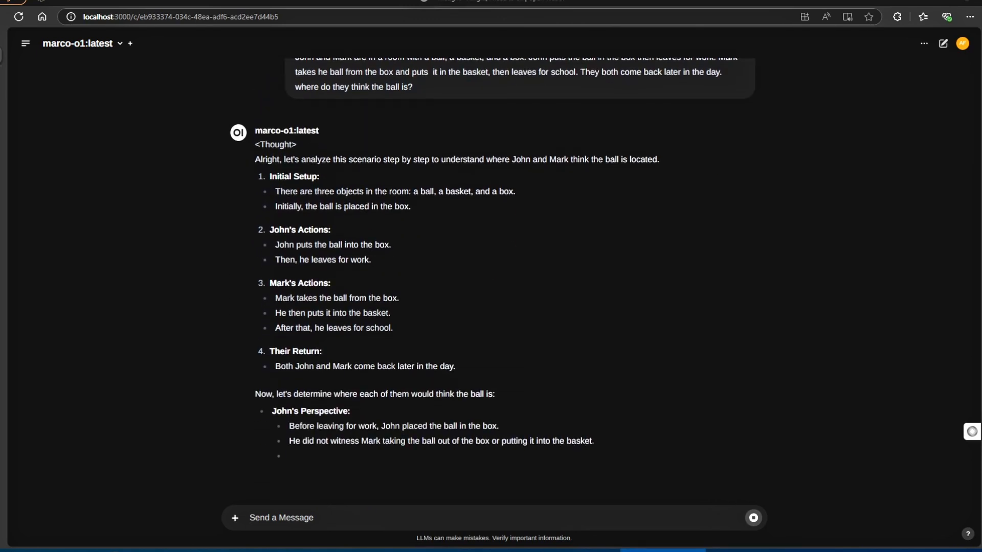
scroll(down, 3)
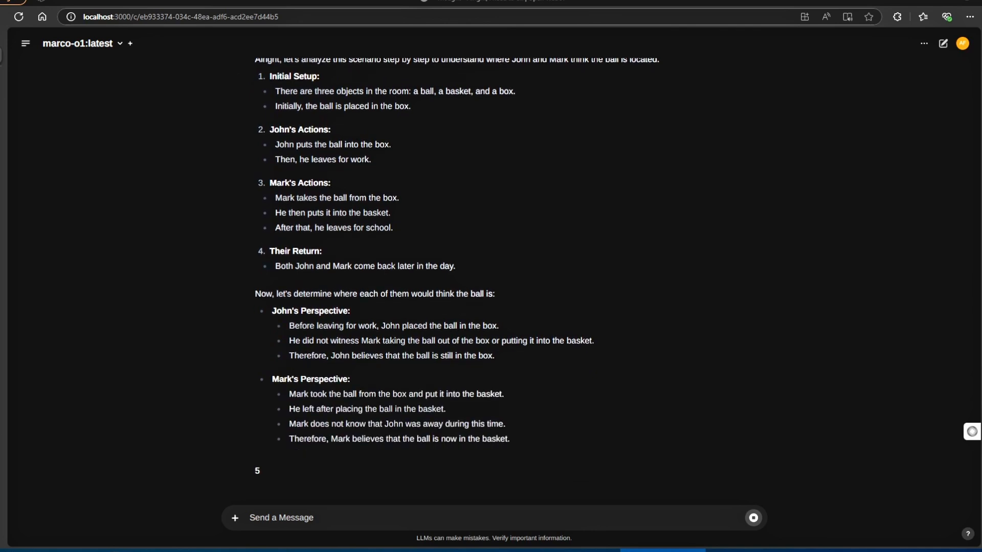
scroll(down, 3)
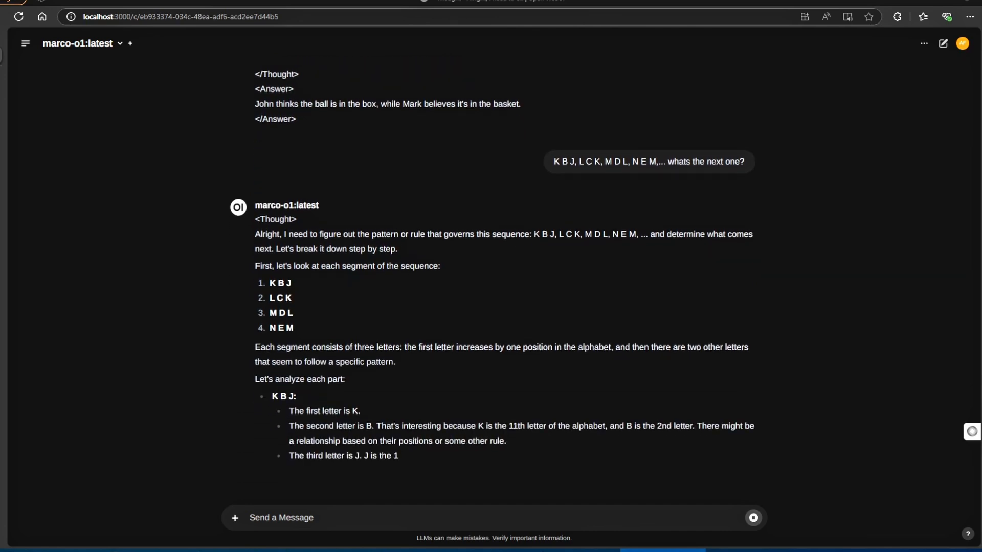
- Follow marco-o1's answer continuing the K B J letter sequence with O F N
scroll(down, 3)
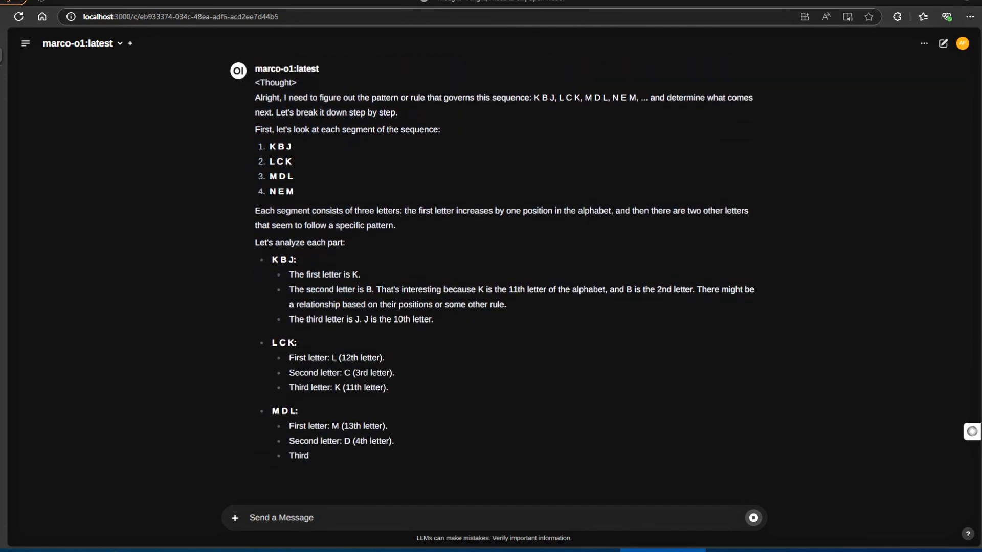
scroll(down, 3)
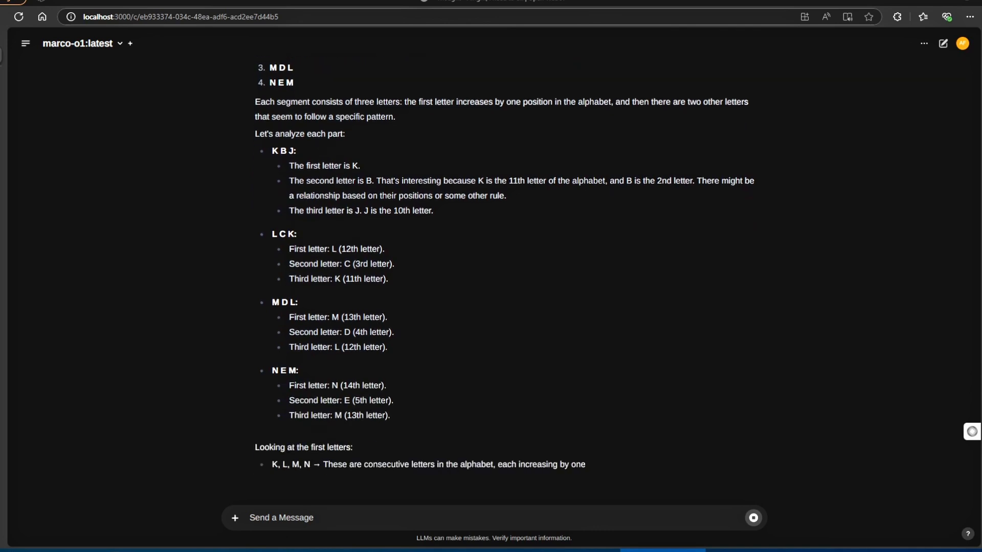
scroll(down, 3)
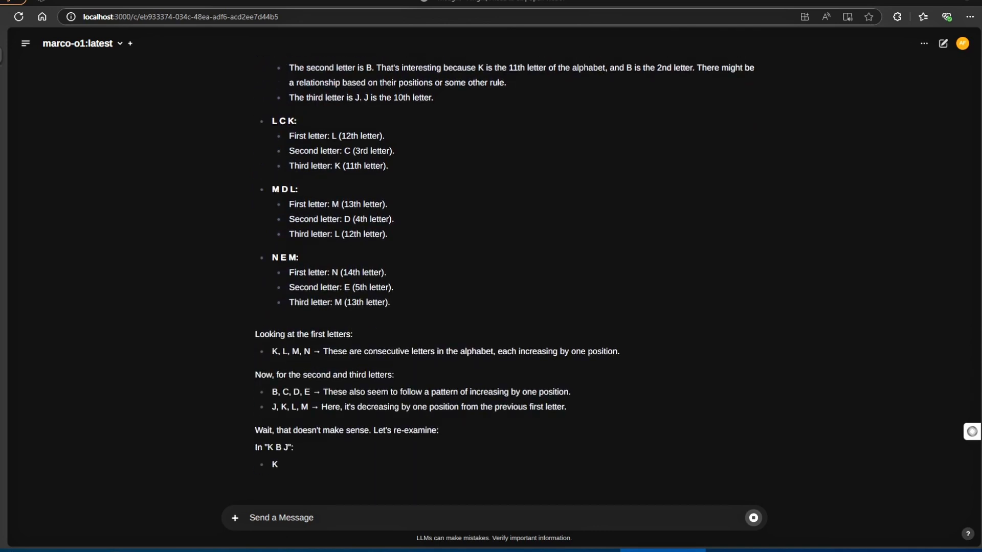
scroll(down, 3)
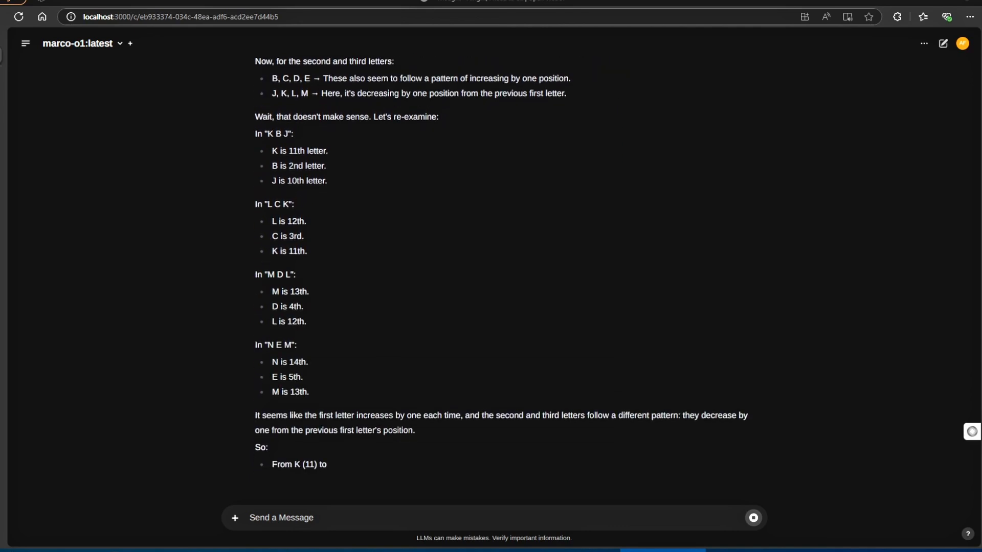
scroll(down, 3)
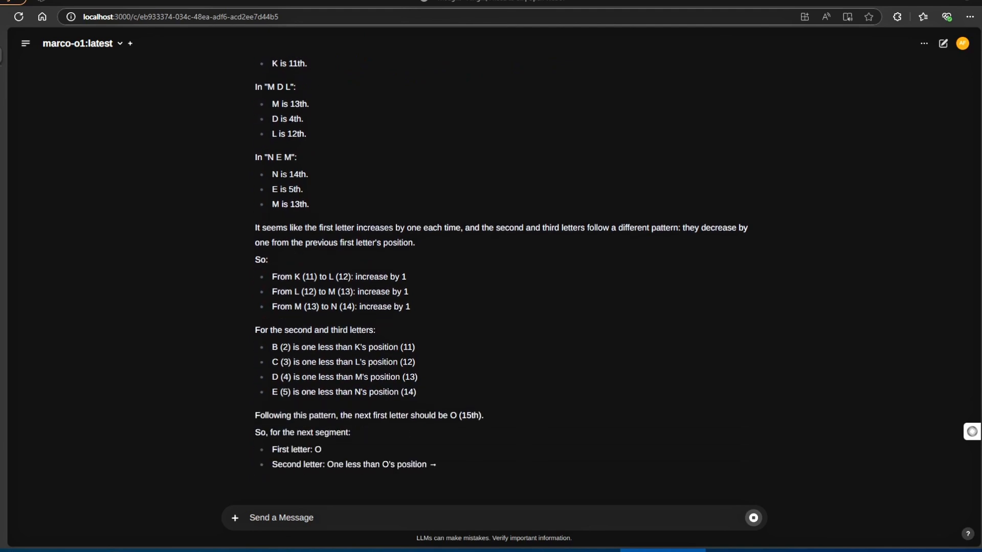
scroll(down, 3)
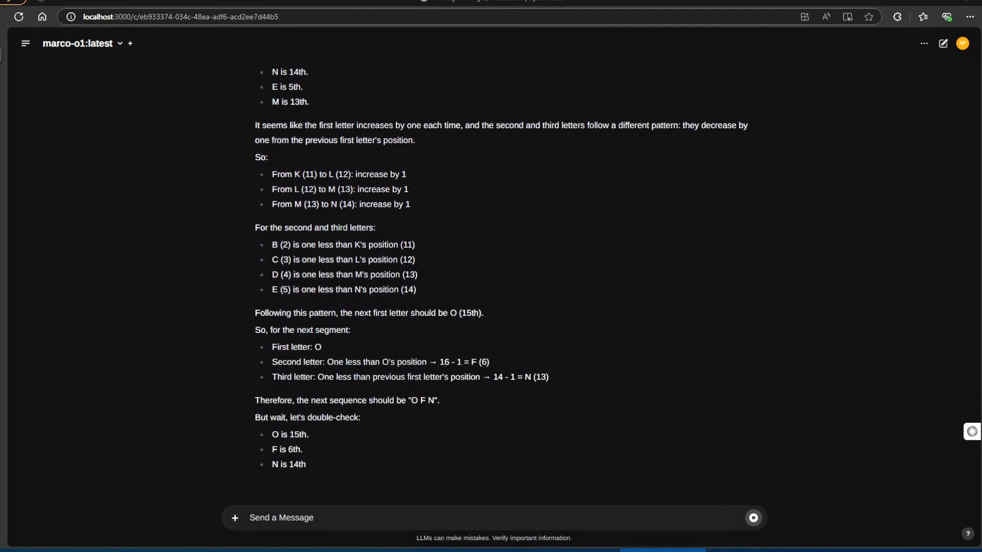
scroll(down, 3)
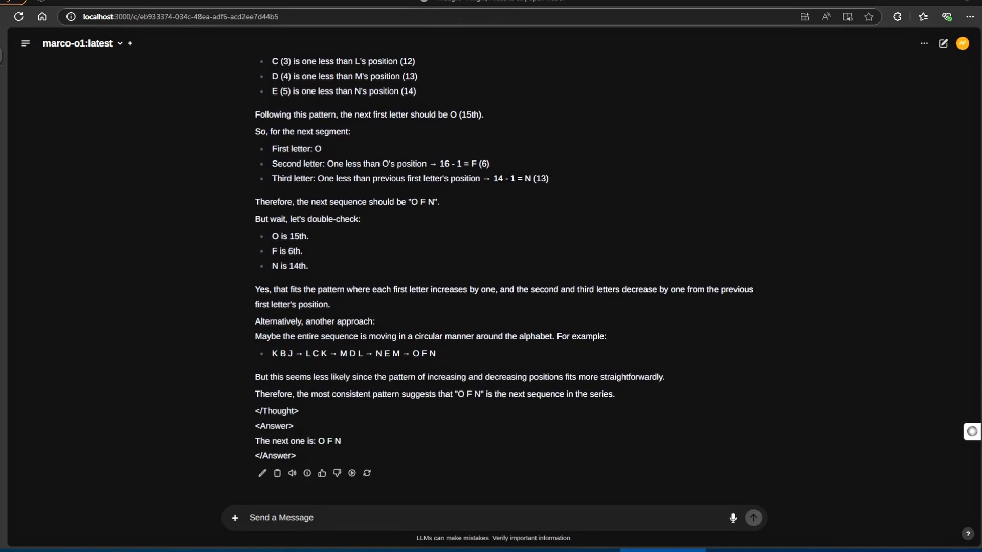
drag(314, 441, 334, 440)
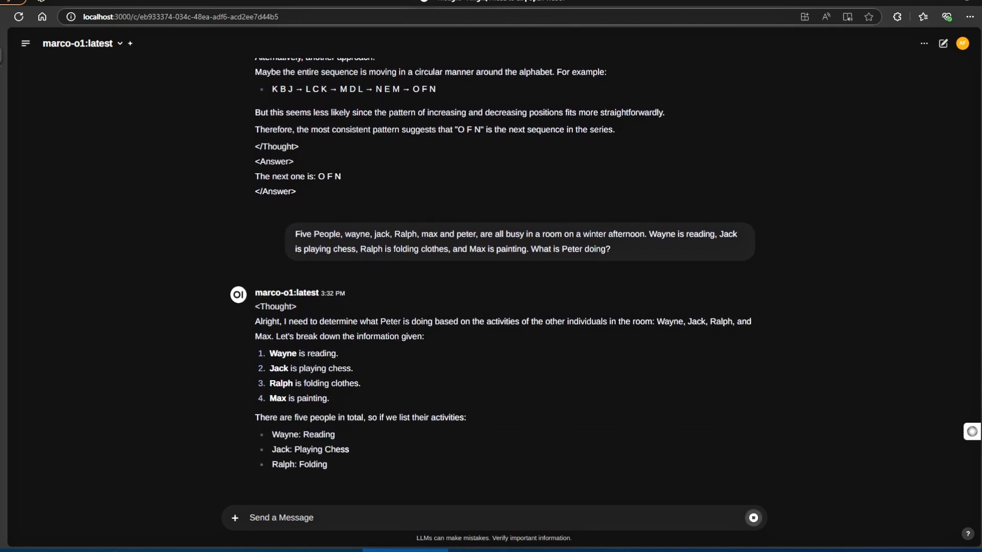
- Scroll through the five-people puzzle reasoning to the answer that Peter is folding clothes
scroll(down, 3)
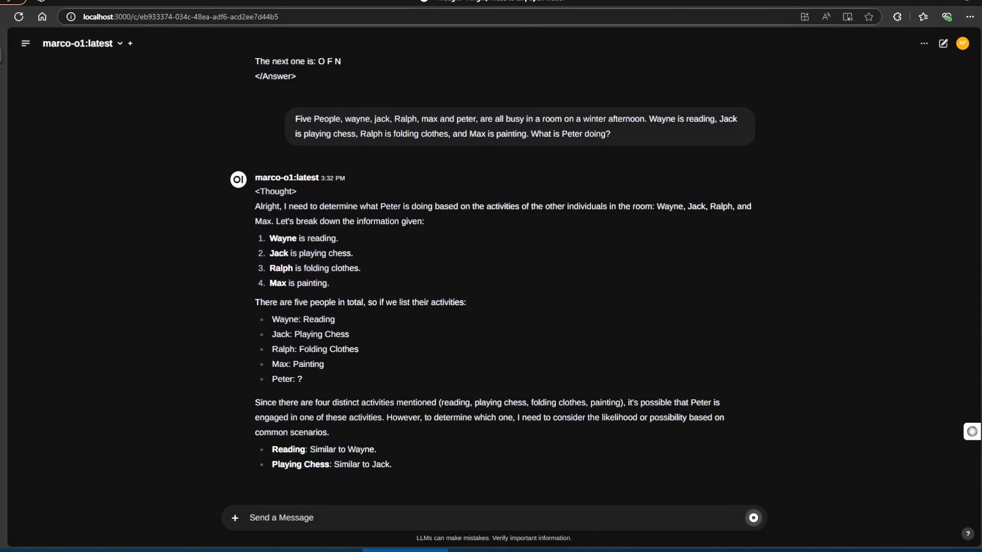
scroll(down, 3)
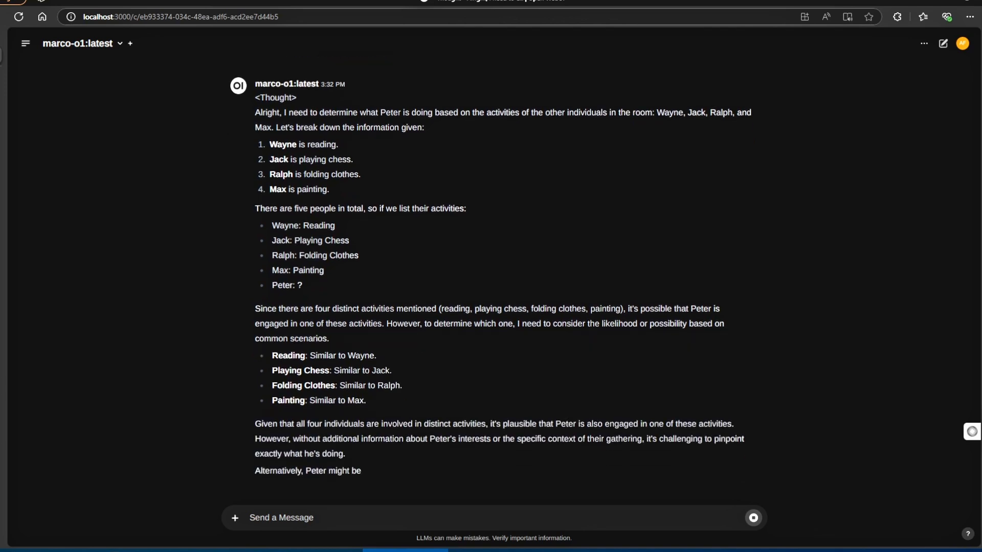
scroll(down, 3)
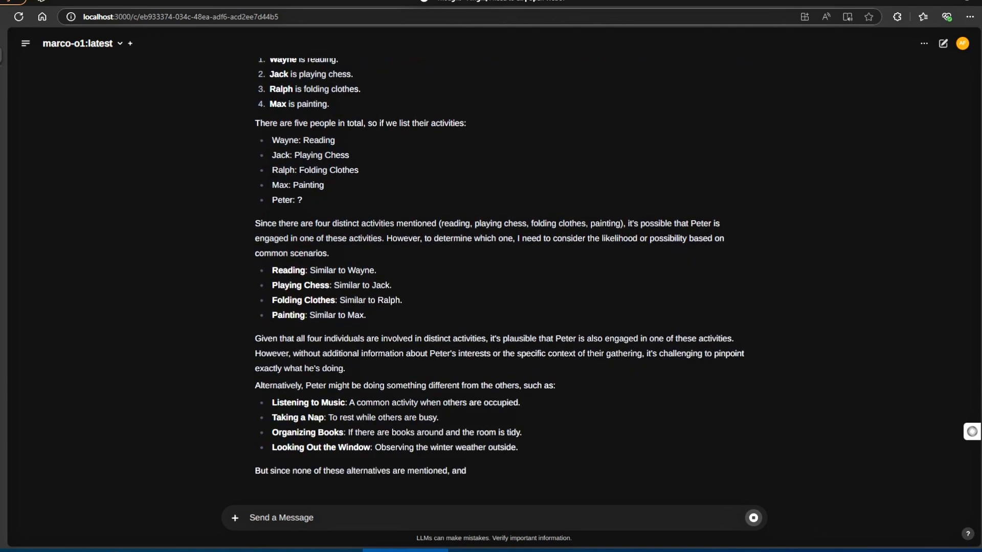
scroll(down, 3)
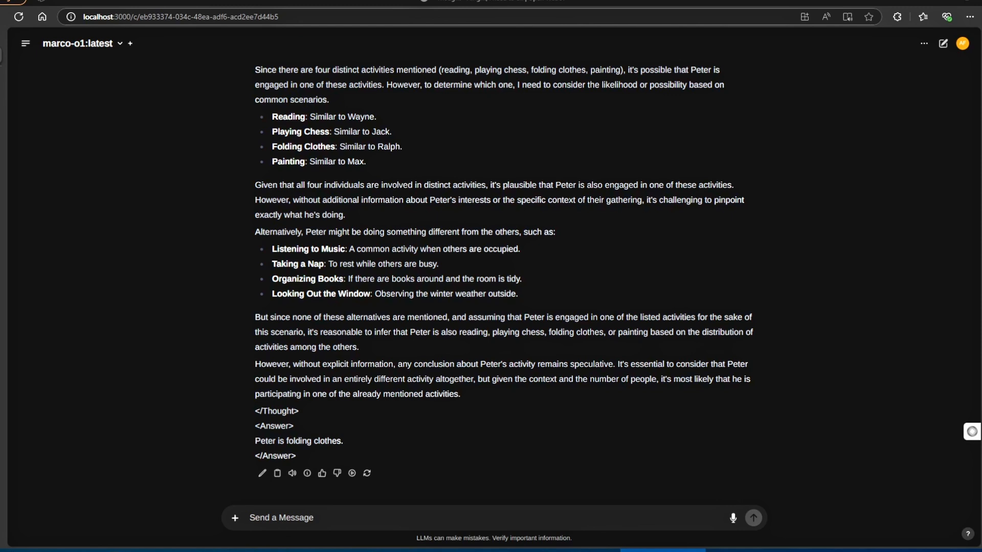
- Ask the 'Buy 2, Get 1 Free' $15 t-shirt question and follow the $90 for 7 answer
text(A store has a "Buy 2, Get 1 Free" offer on t-shirts priced at $15 each. How much would you pay for 7 t-shirts?)
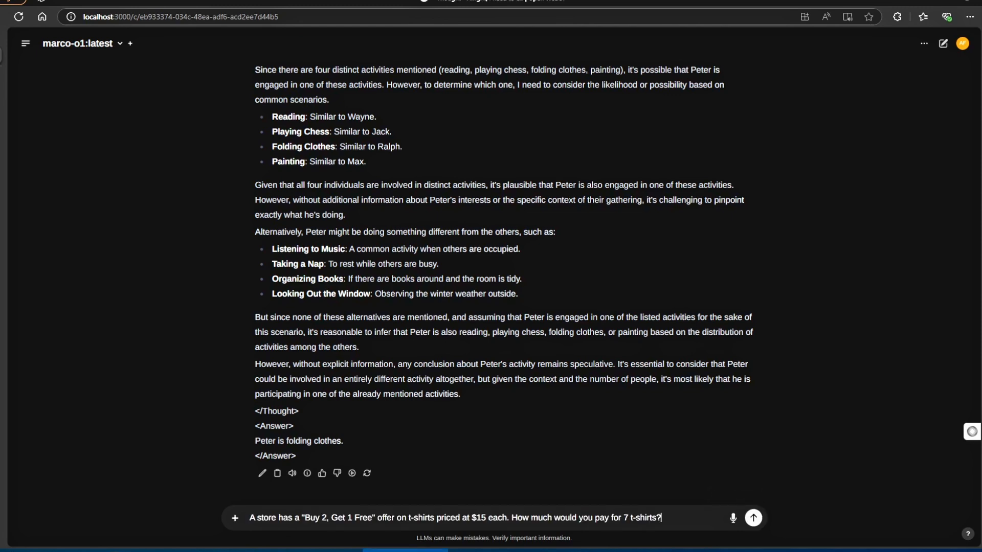
click(752, 518)
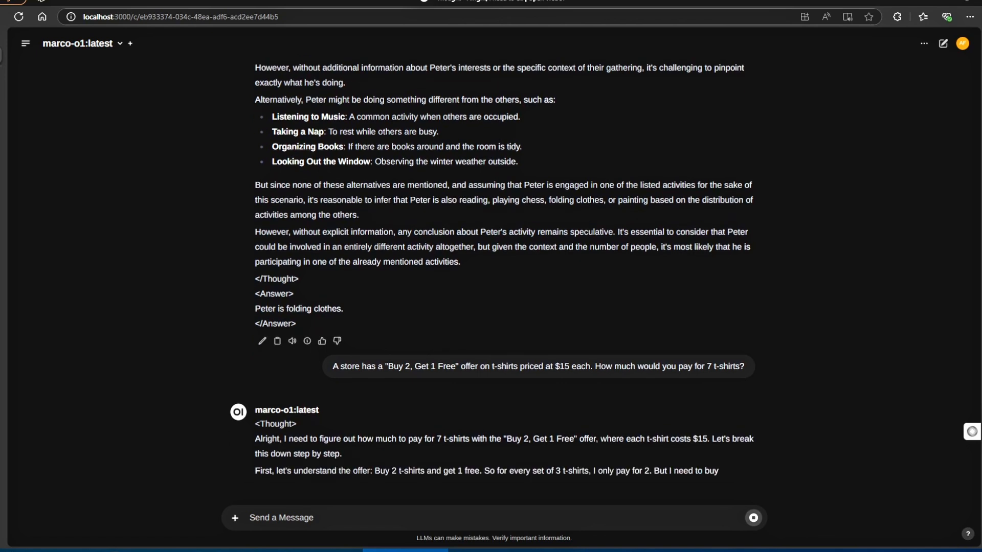
scroll(down, 3)
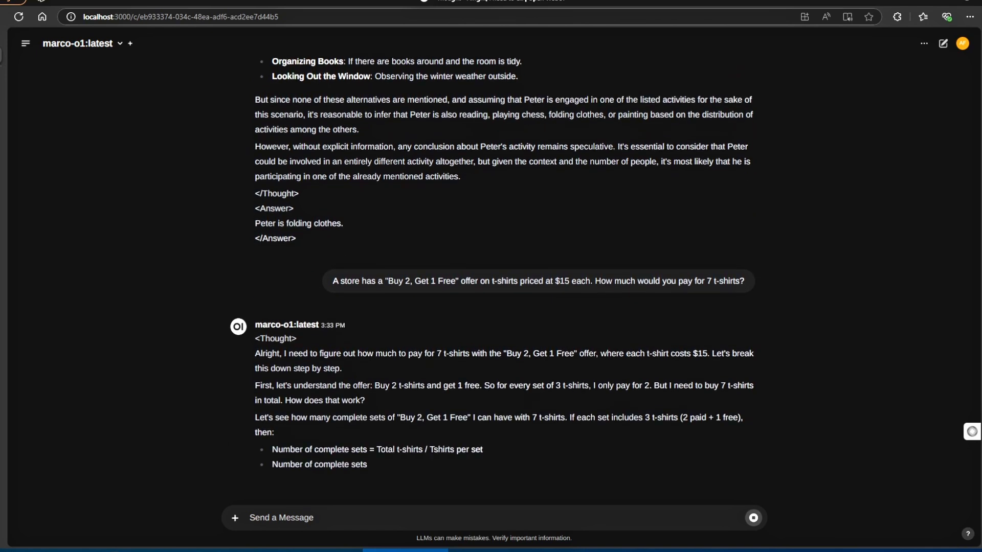
scroll(down, 3)
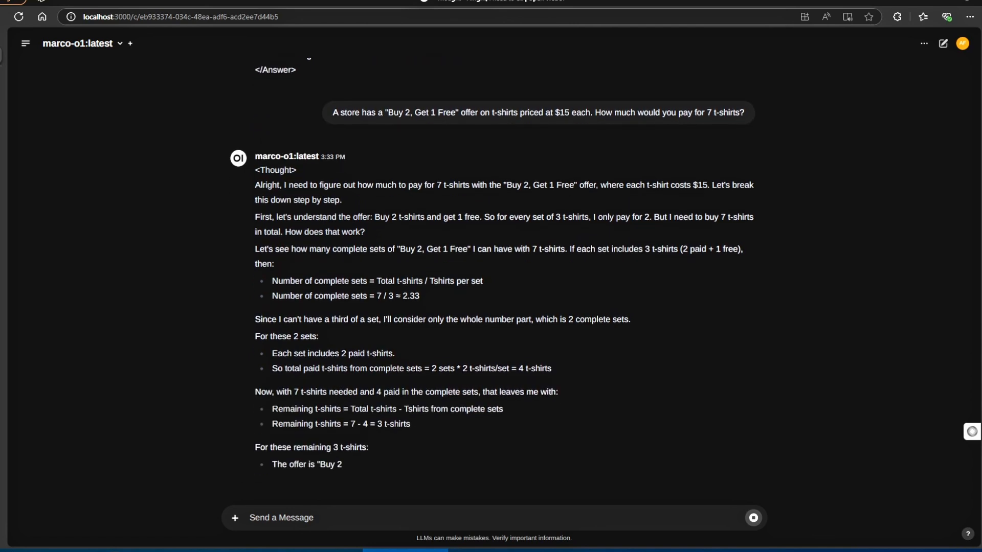
scroll(down, 3)
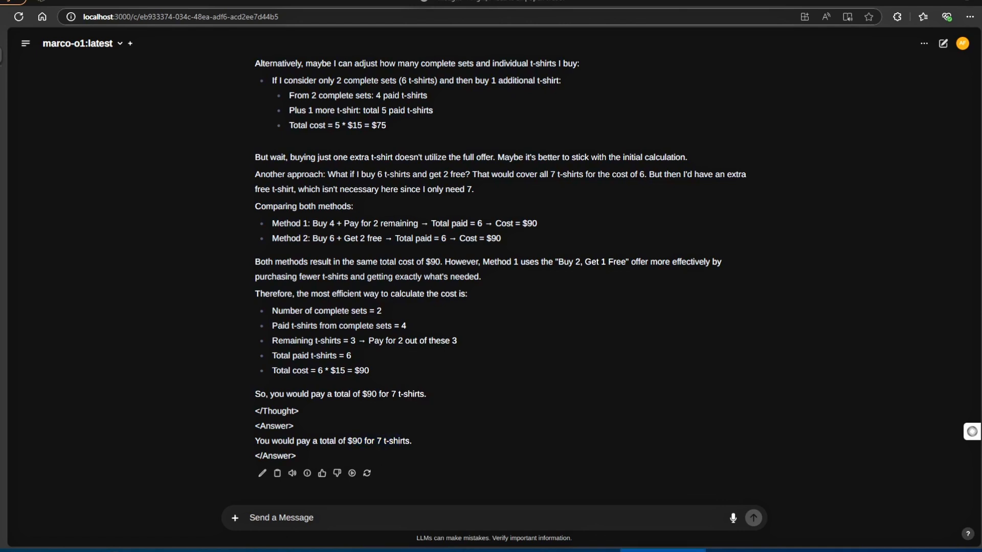
- Ask Lisa's 3-night, $100-per-night hotel cost question and follow the reasoning to $330
text(Lisa stays at a hotel for 3 nights. The room rate is $100 per night, and there's a 5% tax on the total. plus $15 untaxed cleaning fee. What's the final cost of Lisa's stay?)
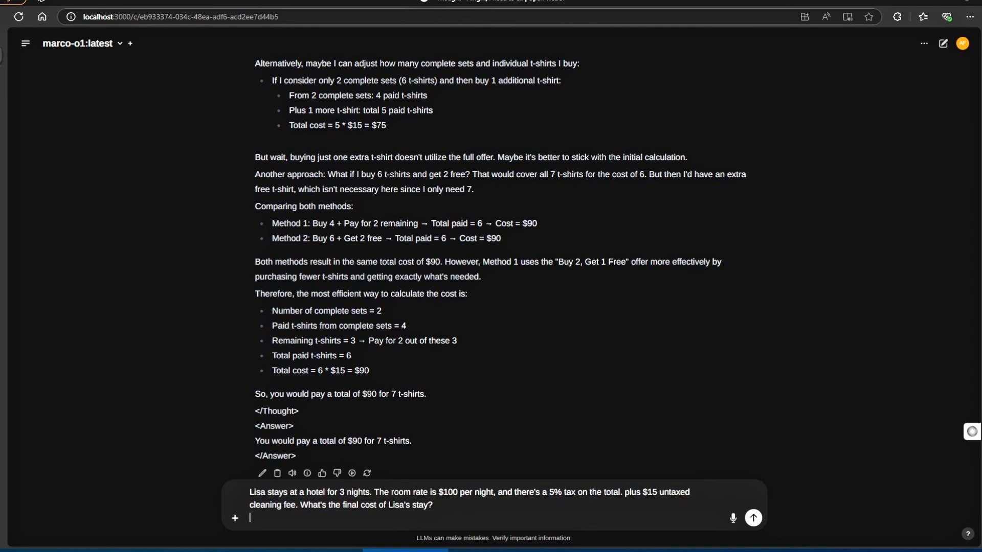
click(752, 518)
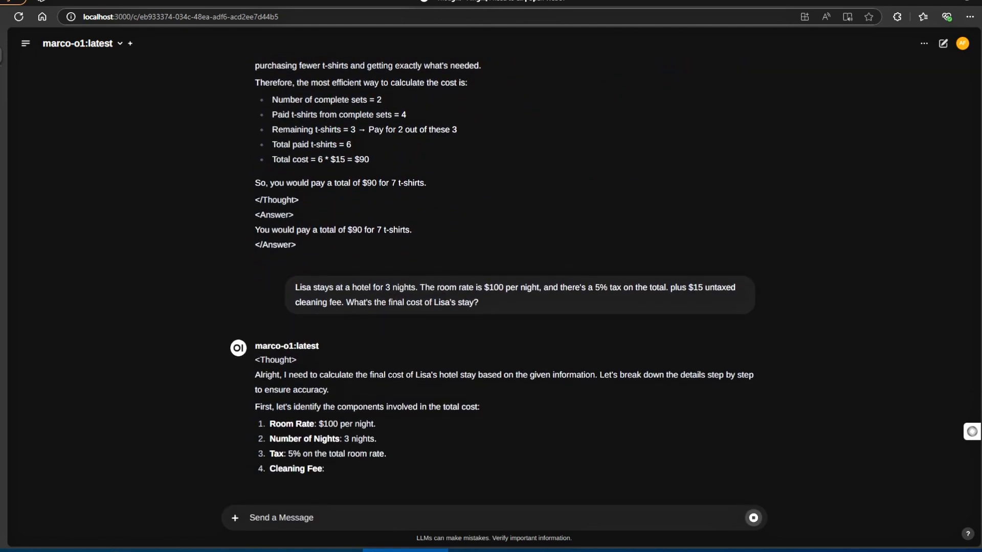
scroll(down, 3)
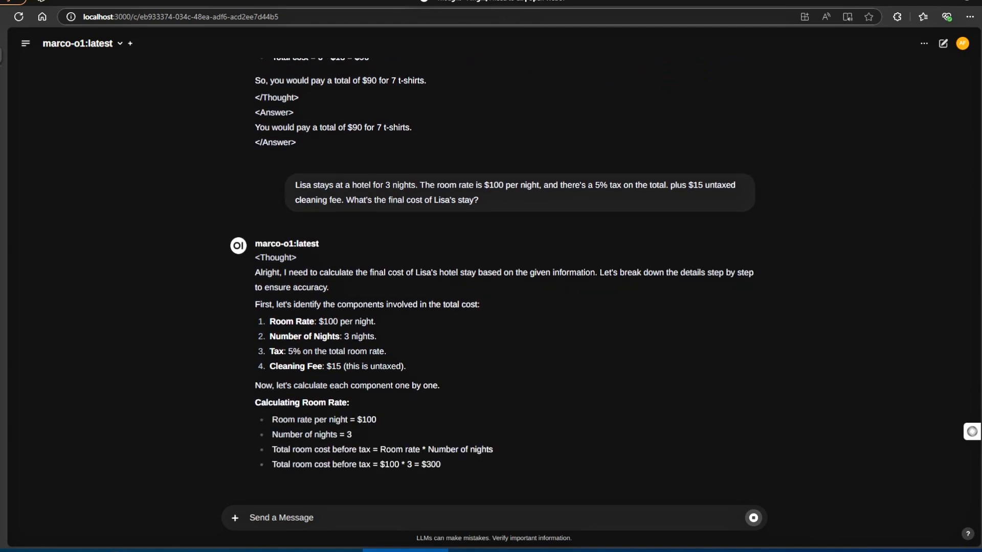
scroll(down, 3)
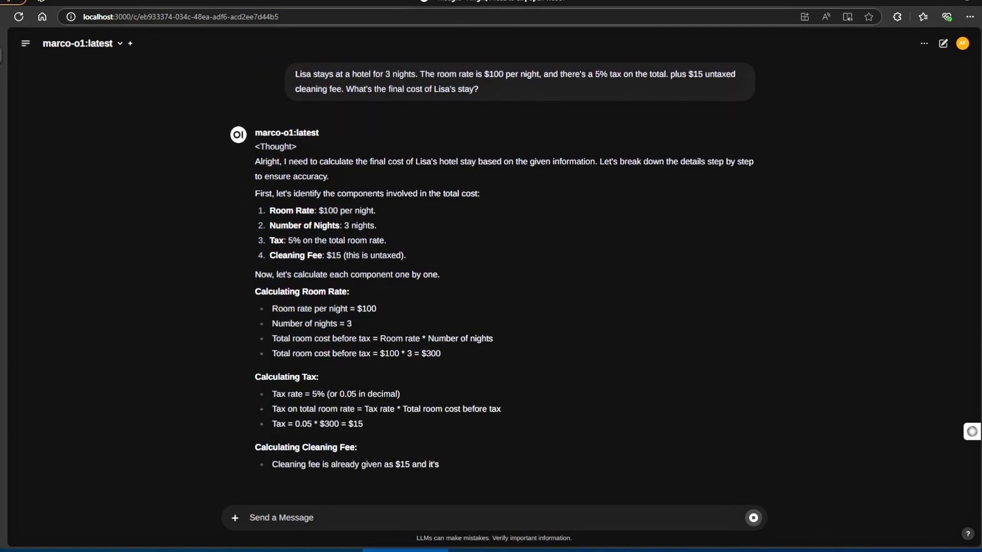
scroll(down, 3)
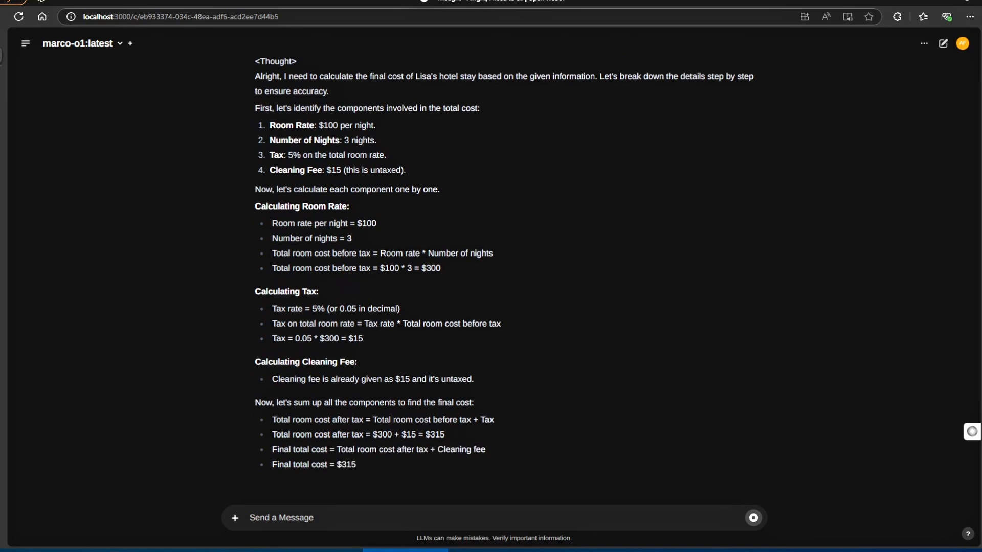
scroll(down, 3)
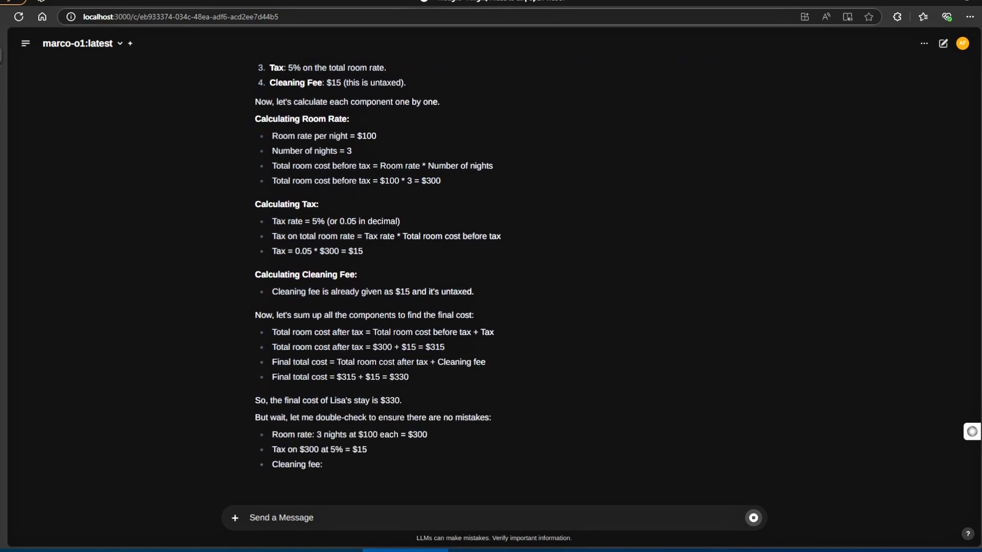
scroll(down, 3)
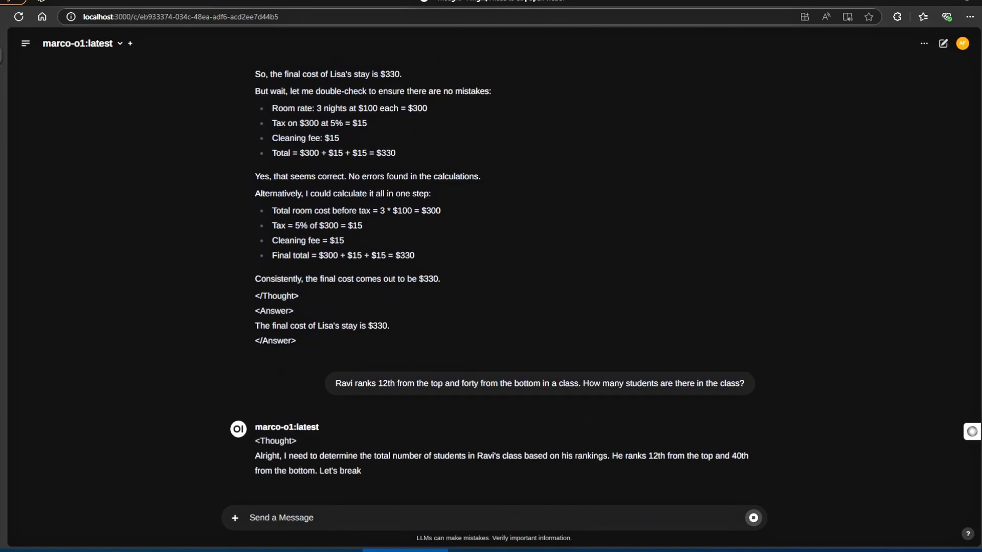
- Read the 51-students class-rank answer, then enter # to list attachable documents
scroll(down, 3)
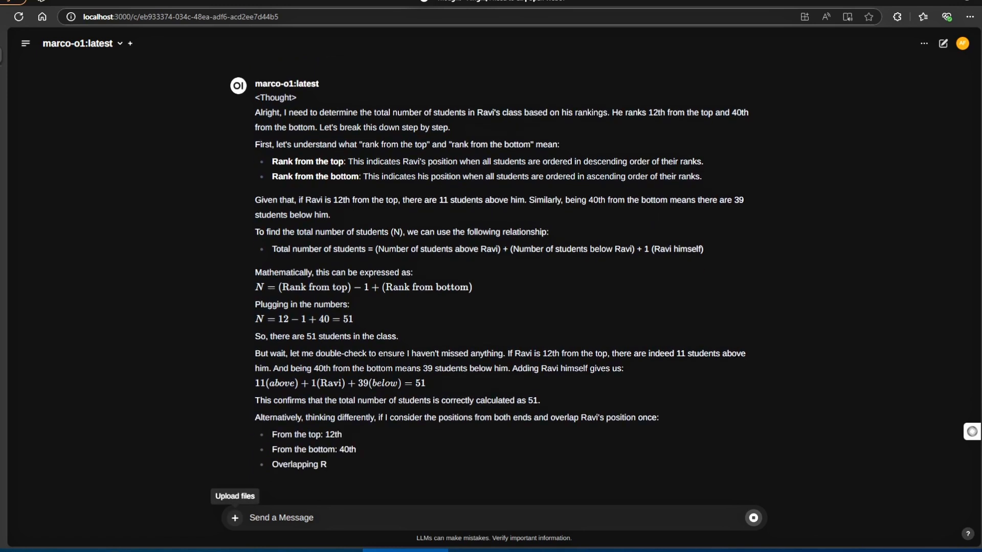
scroll(down, 3)
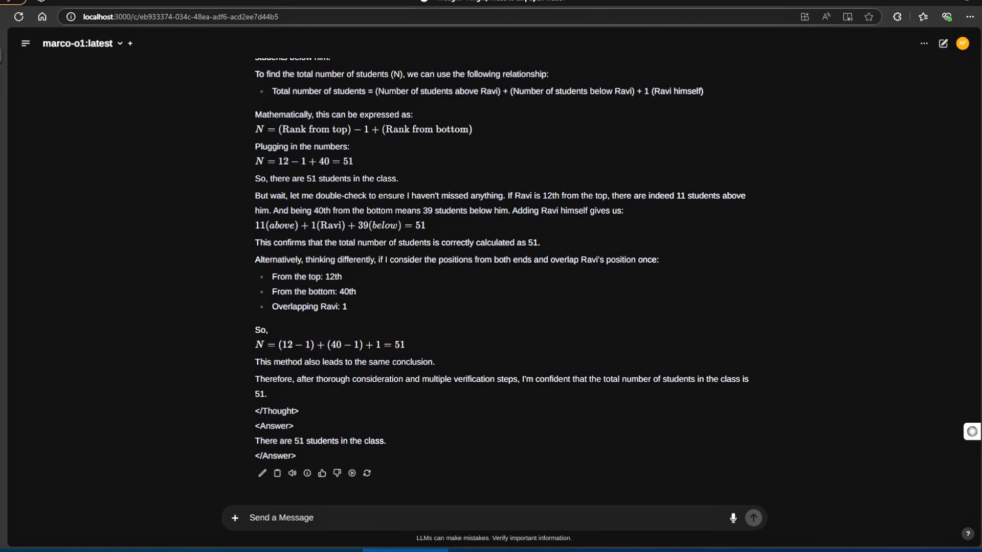
text(#)
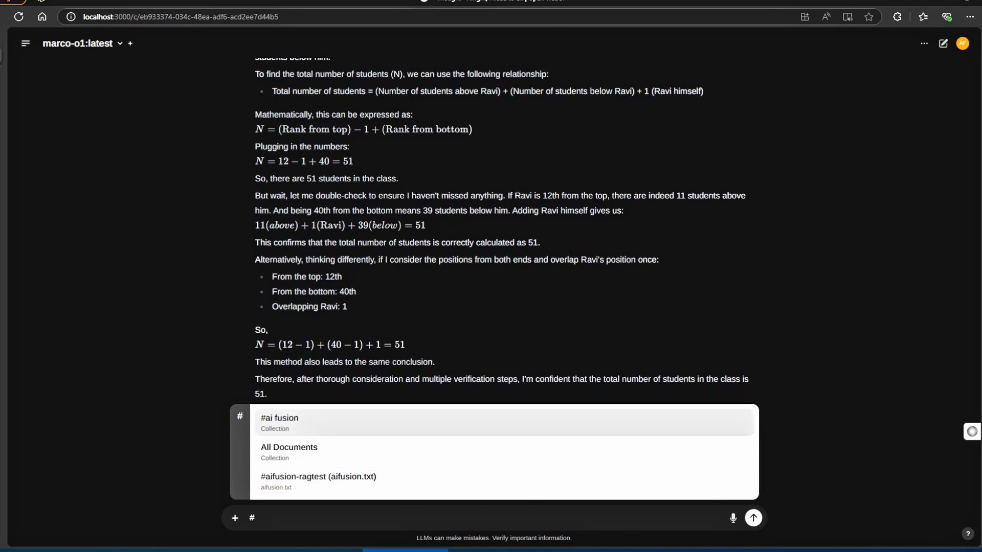
- Attach #aifusion-ragtest and ask whether its AI solutions could help a lawyer
click(318, 476)
text(Do you offer any Ai solutions that could benefit me as a lawyer?)
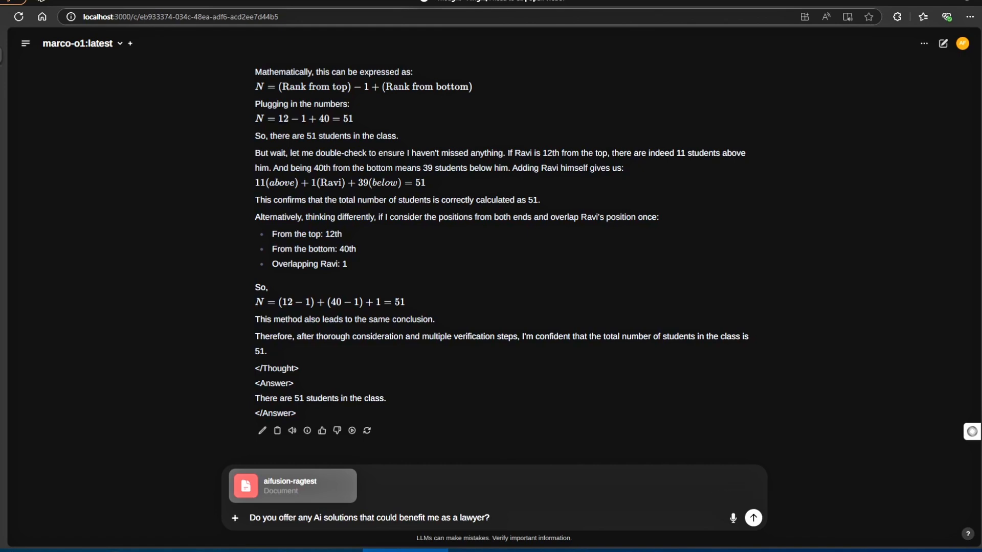
click(752, 517)
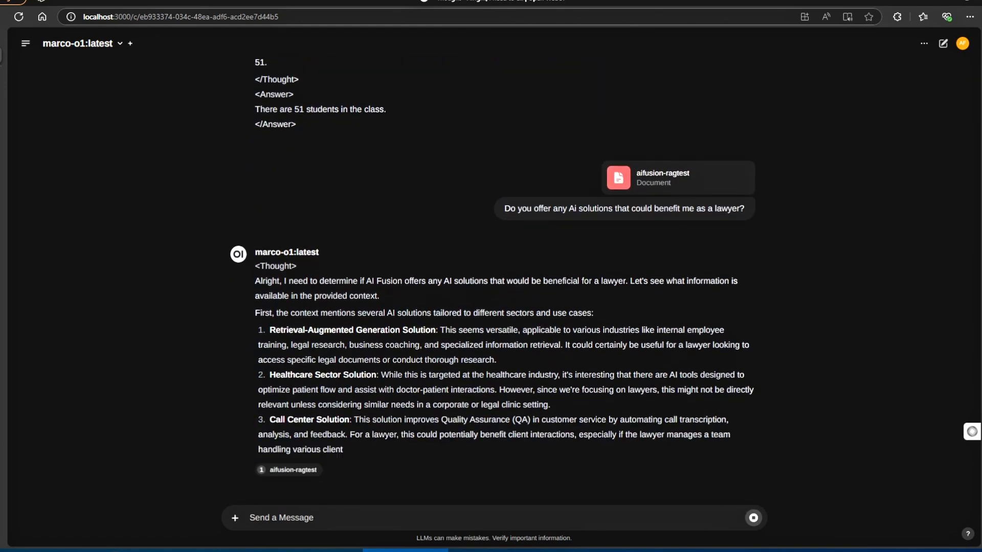
scroll(down, 3)
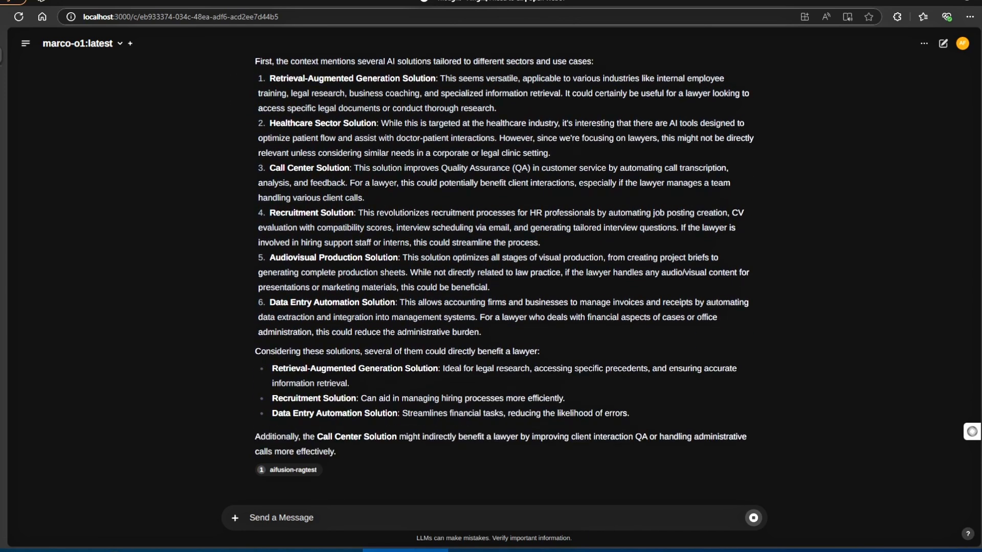
scroll(down, 3)
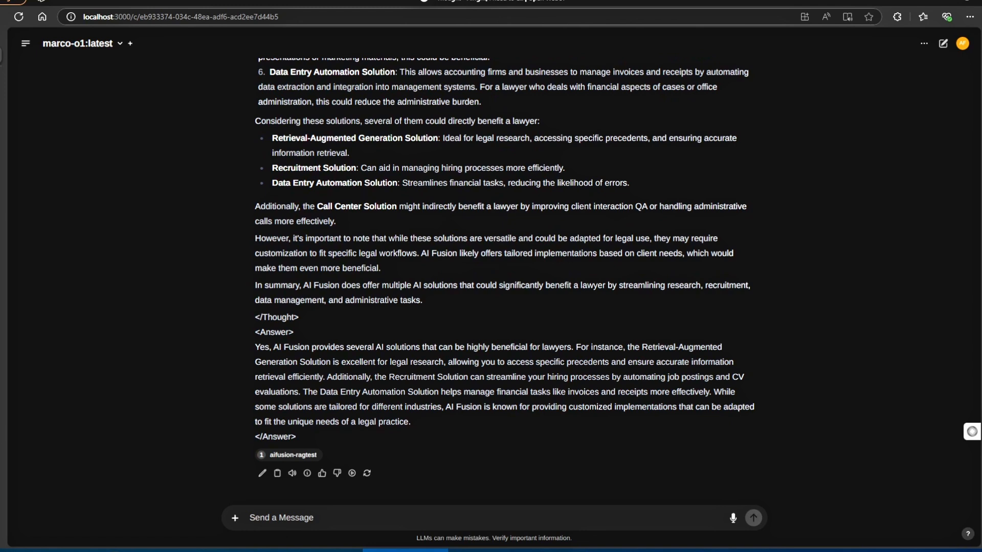
drag(254, 346, 411, 421)
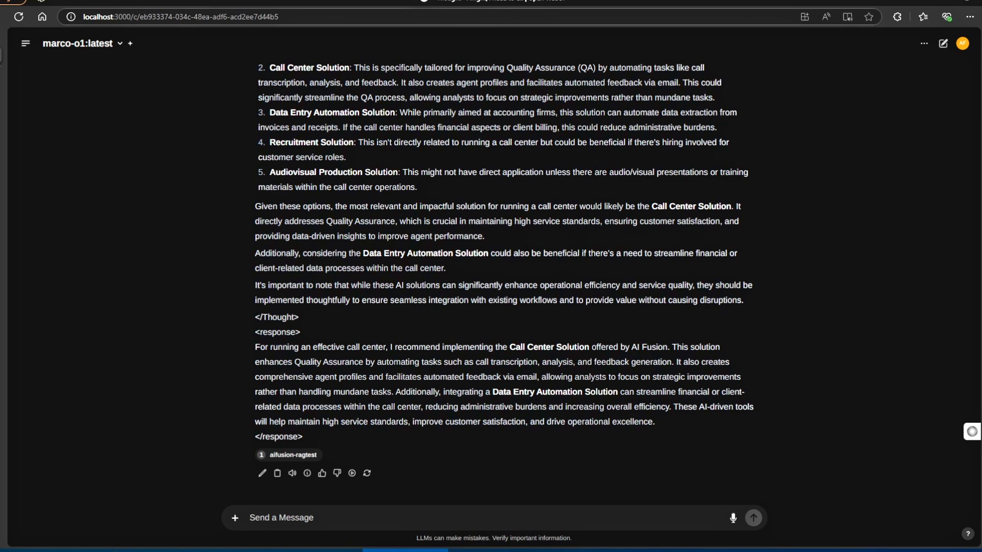
- After the Call Center Solution recommendation finishes, focus the message box for the next question
click(281, 517)
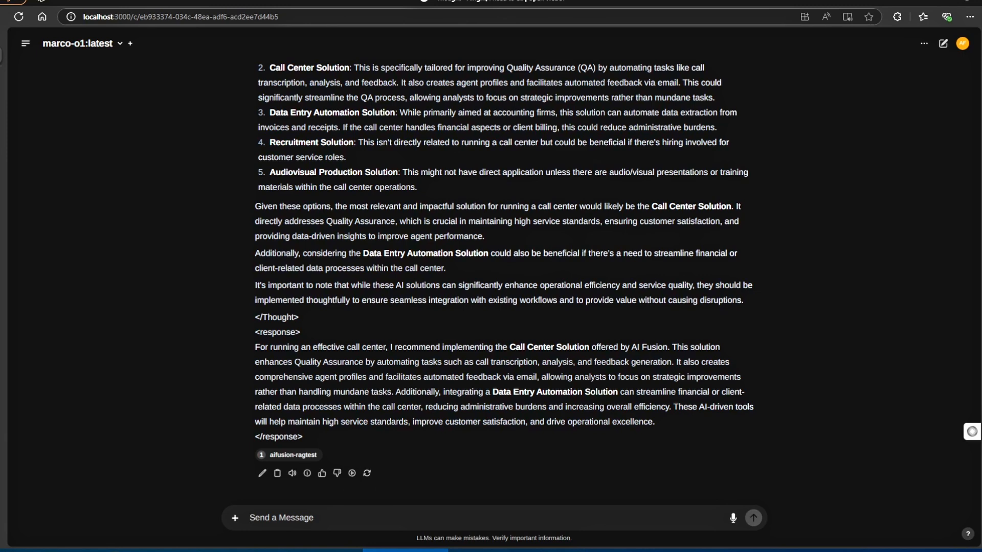
- Ask what solutions are offered for the medical industry and how they would benefit you
text(what solutions do you offer for the medical industry, and how would they benefit me?)
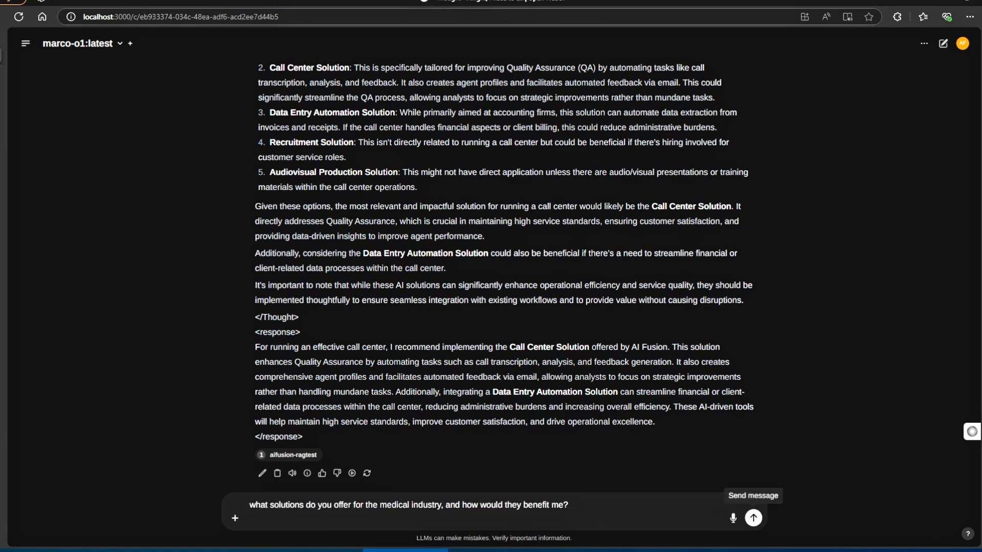
click(752, 518)
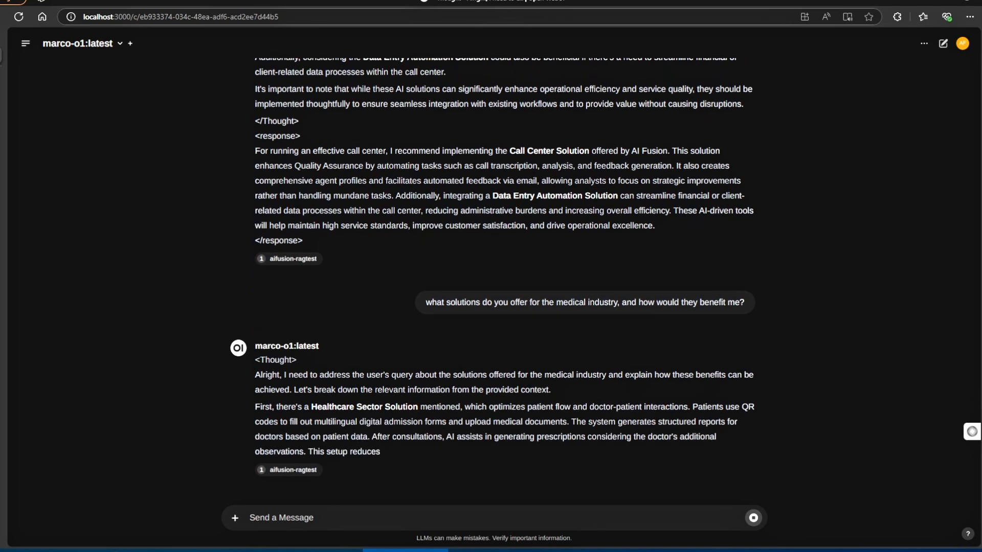
scroll(down, 3)
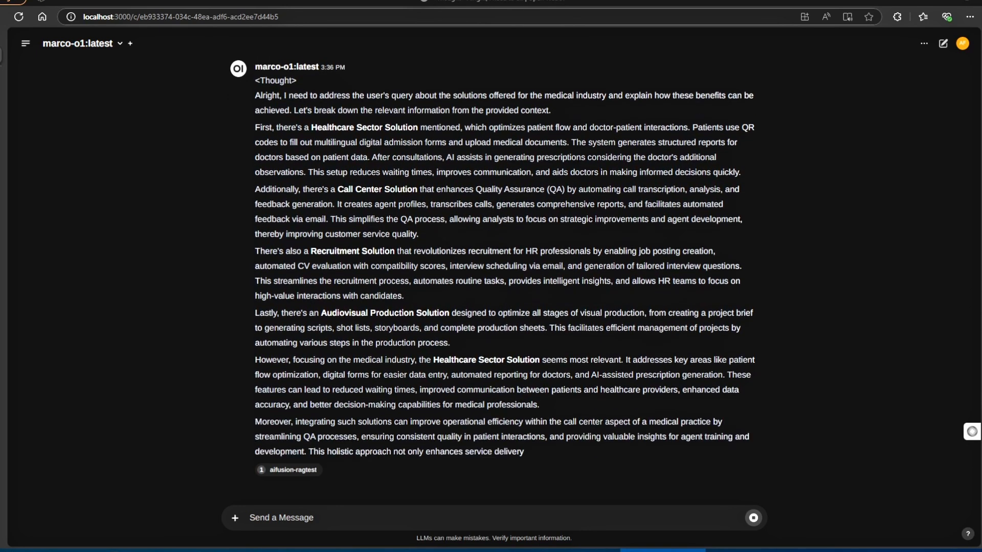
scroll(down, 3)
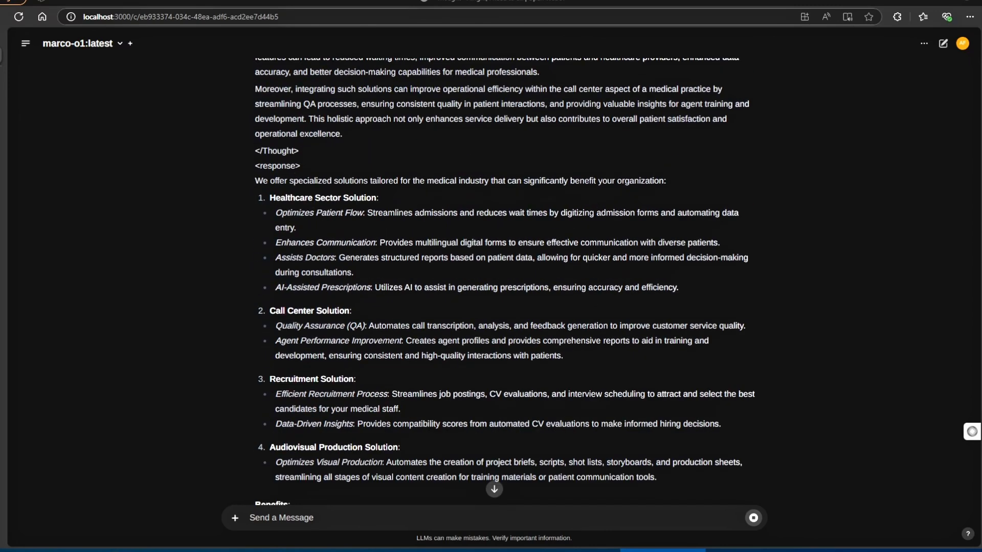
scroll(down, 3)
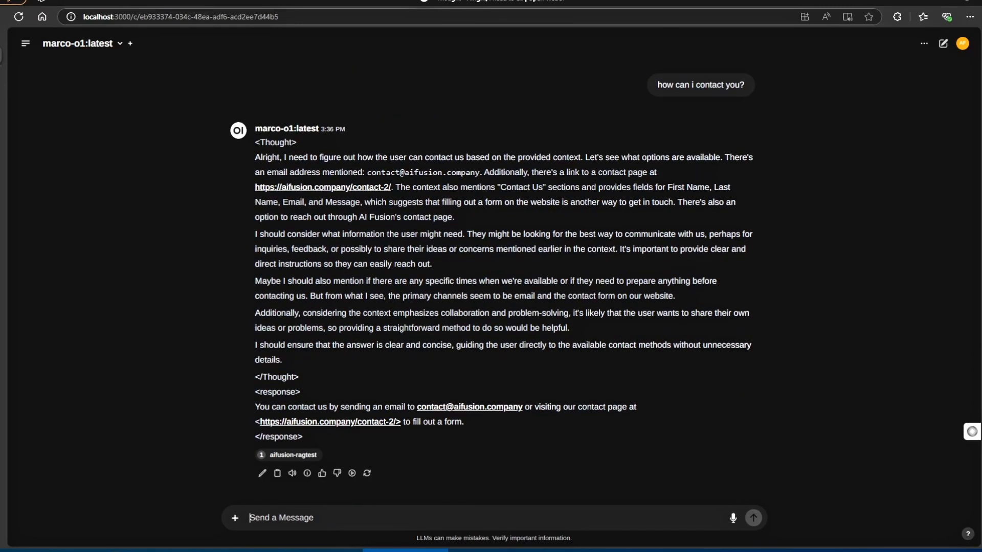
- Send 'List all the Ai solutions you provide.' and scroll the six-solution numbered list
text(List all the Ai solutions you provide.)
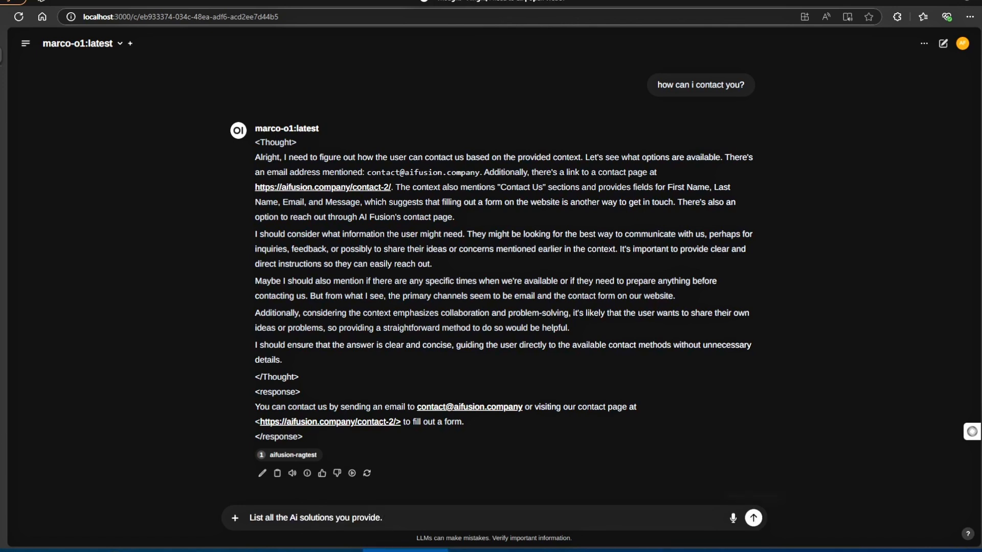
click(752, 518)
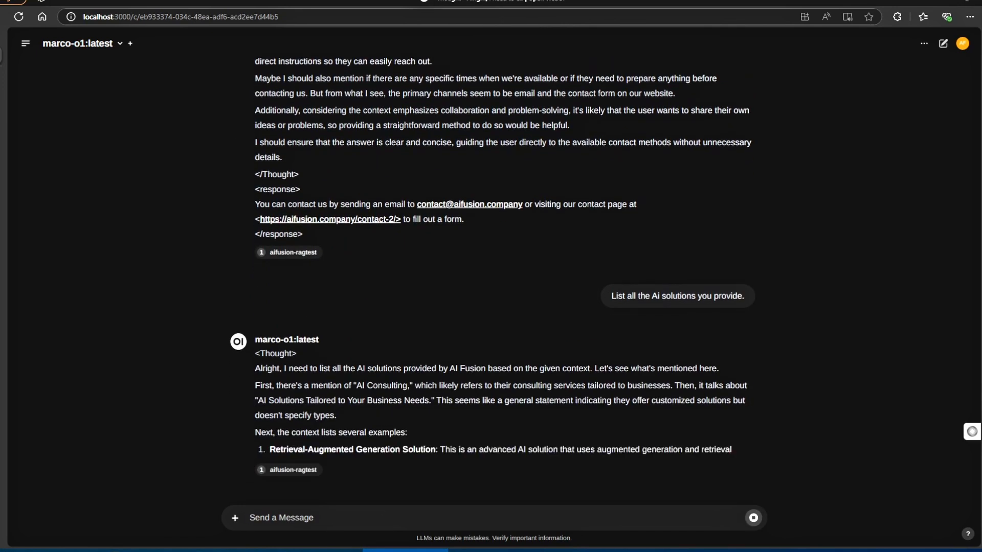
scroll(down, 3)
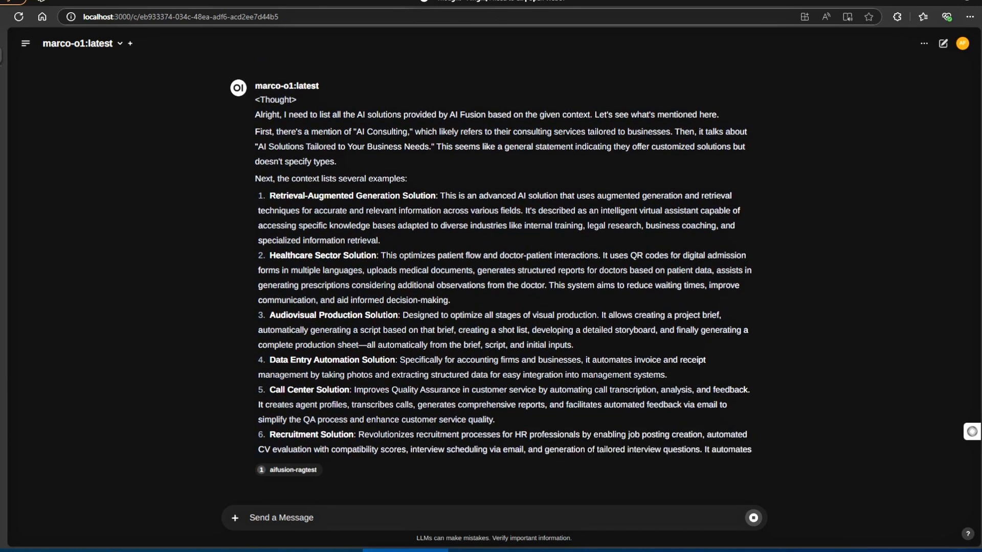
scroll(down, 3)
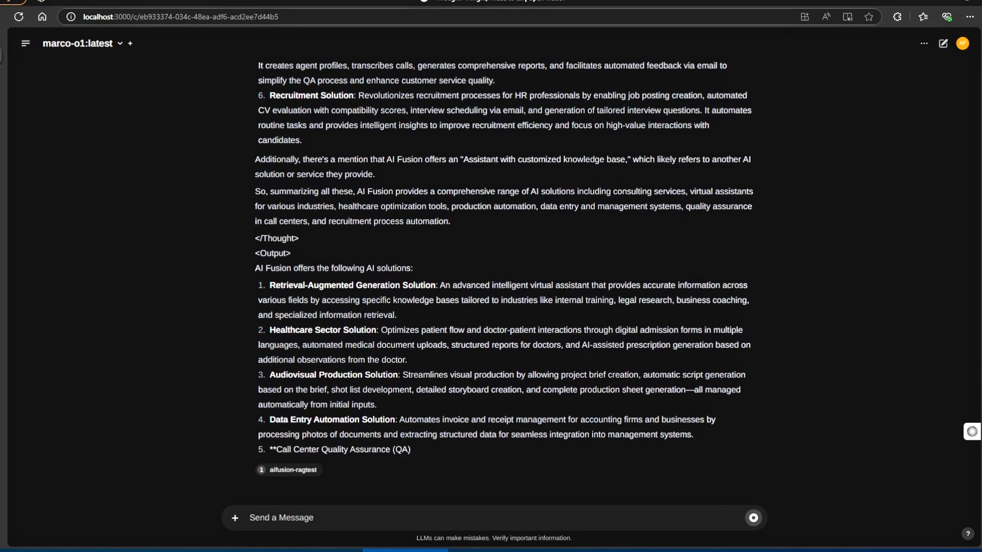
scroll(down, 3)
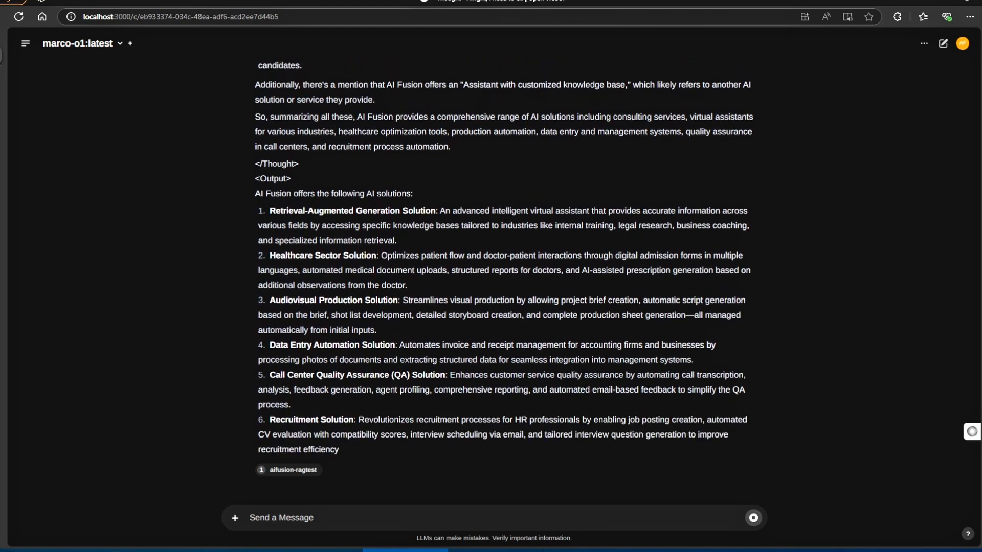